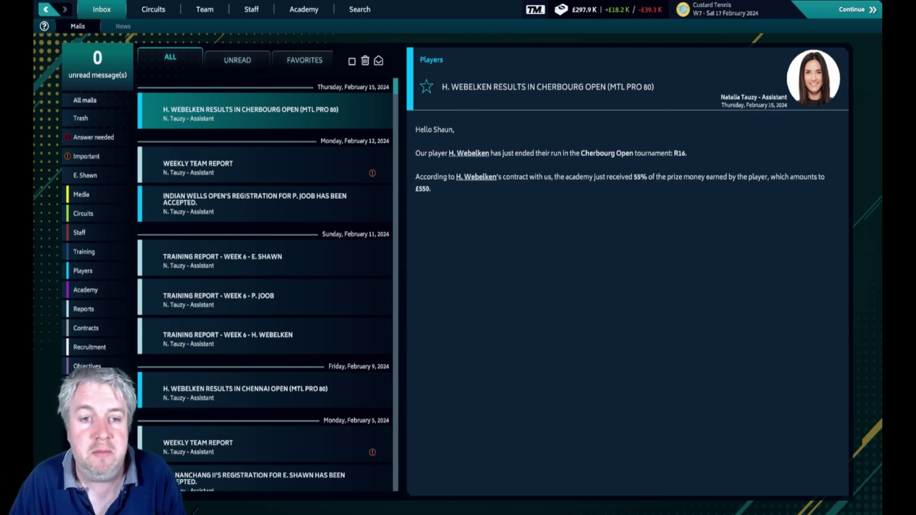
mouse_move(512, 376)
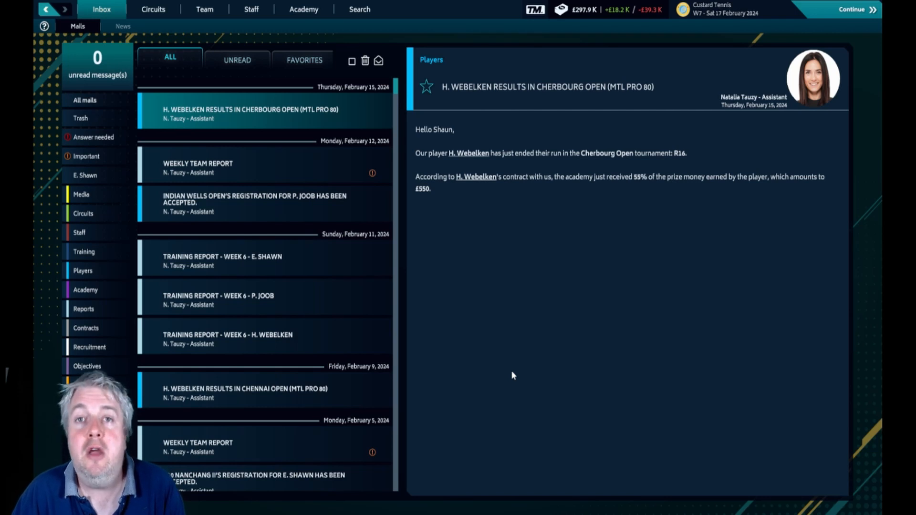
mouse_move(508, 372)
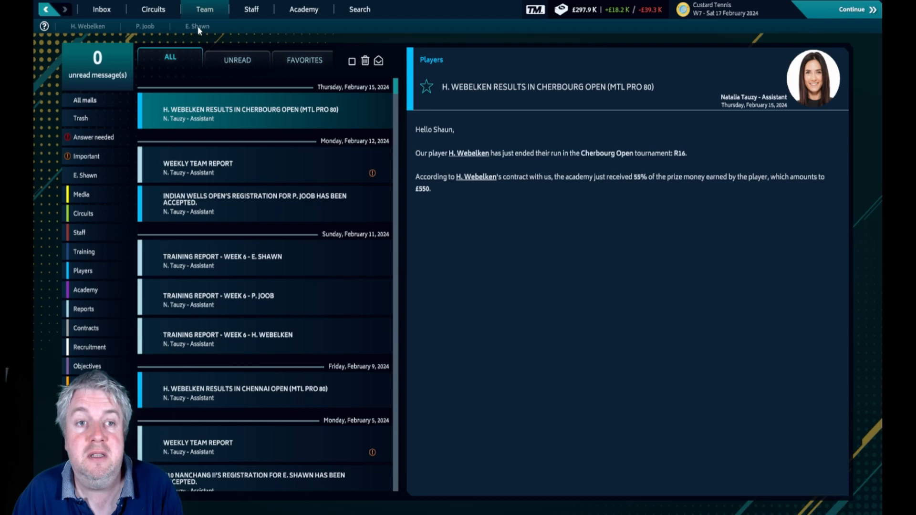
left_click(197, 25)
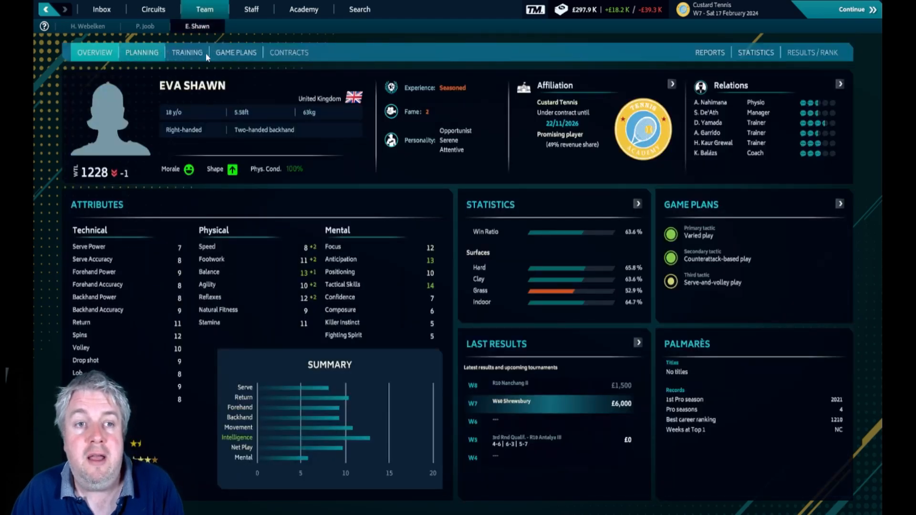
left_click(141, 52)
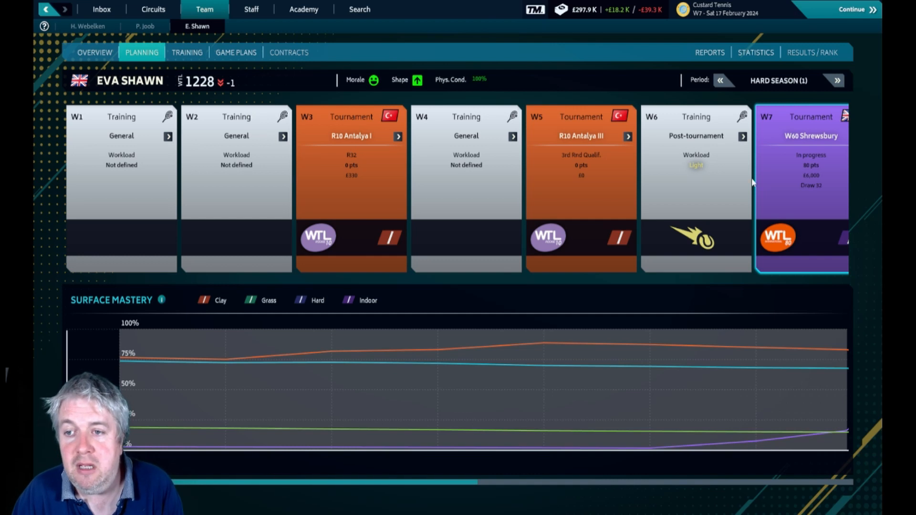
mouse_move(404, 169)
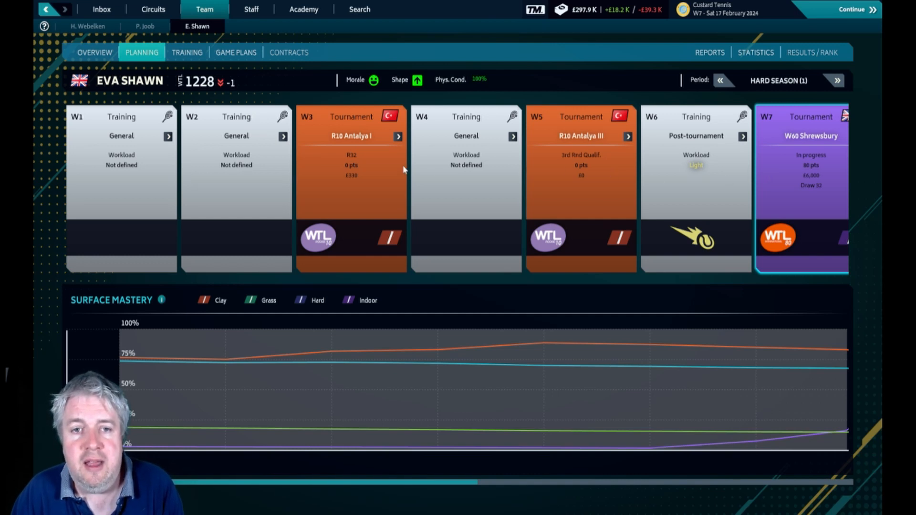
mouse_move(380, 157)
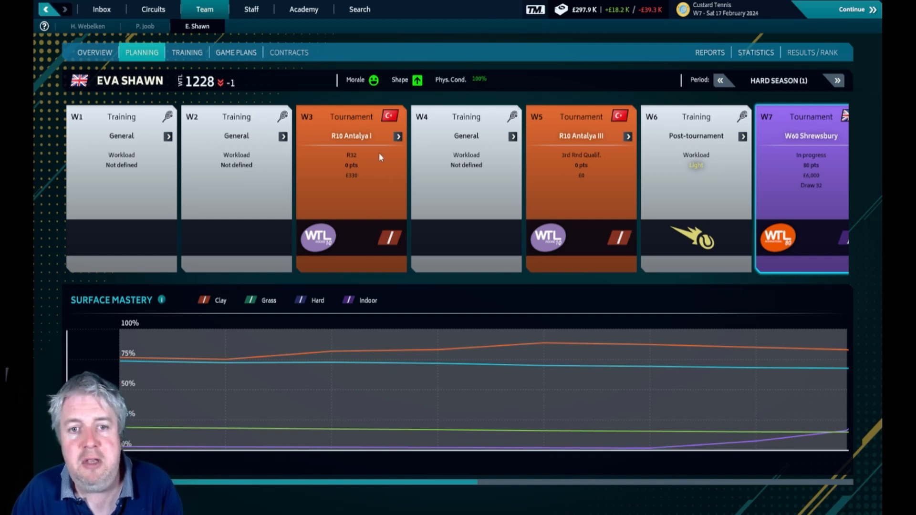
mouse_move(359, 139)
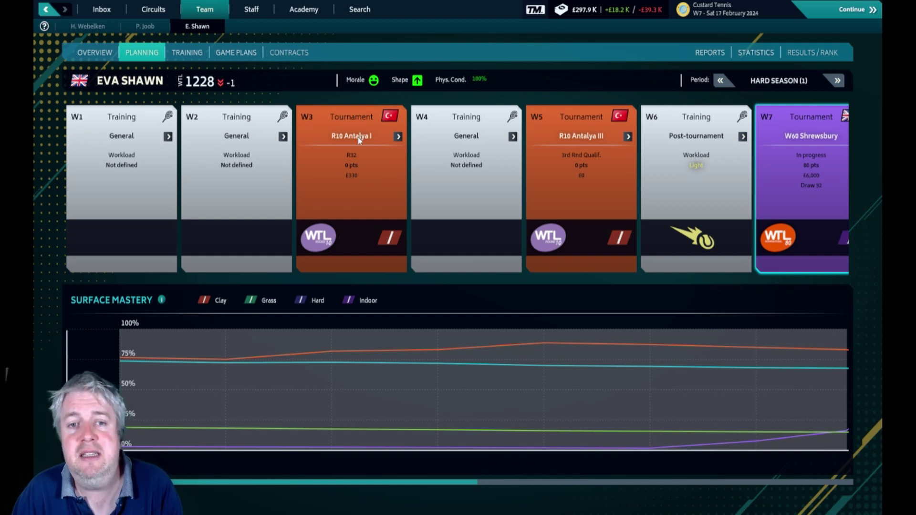
mouse_move(339, 182)
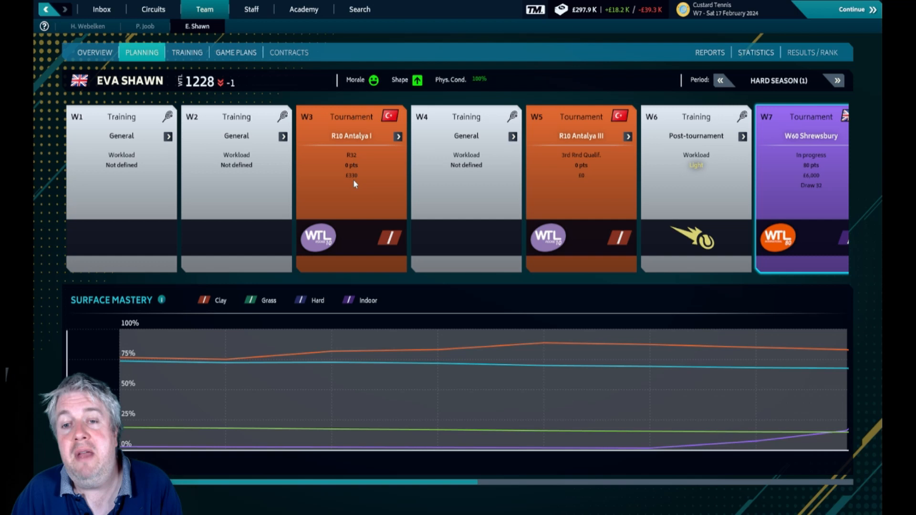
mouse_move(629, 136)
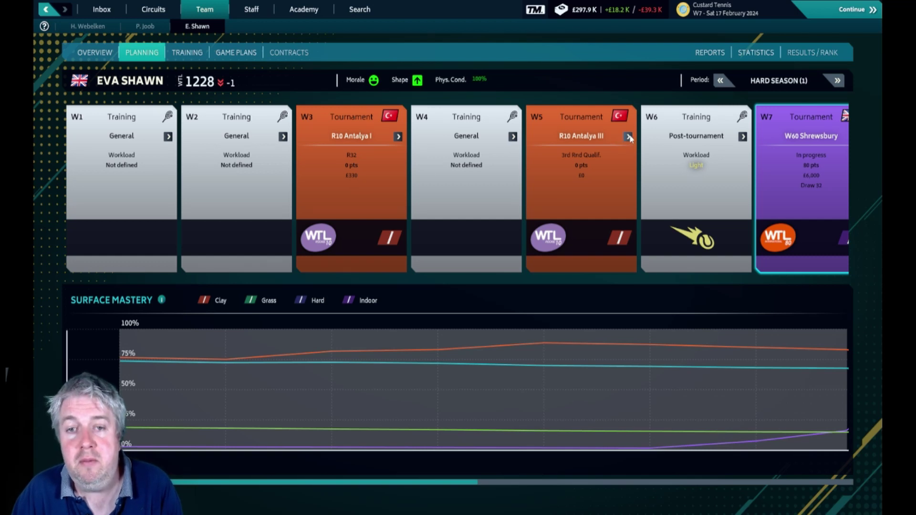
mouse_move(590, 163)
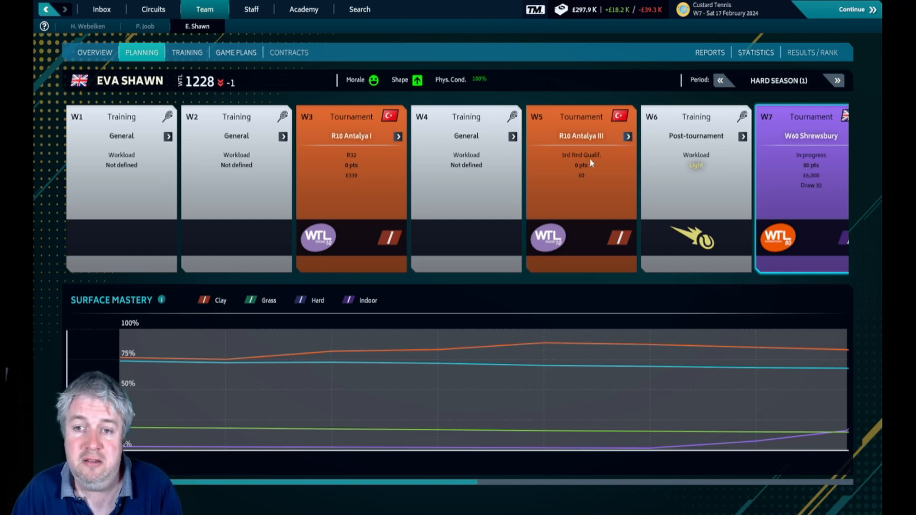
mouse_move(638, 166)
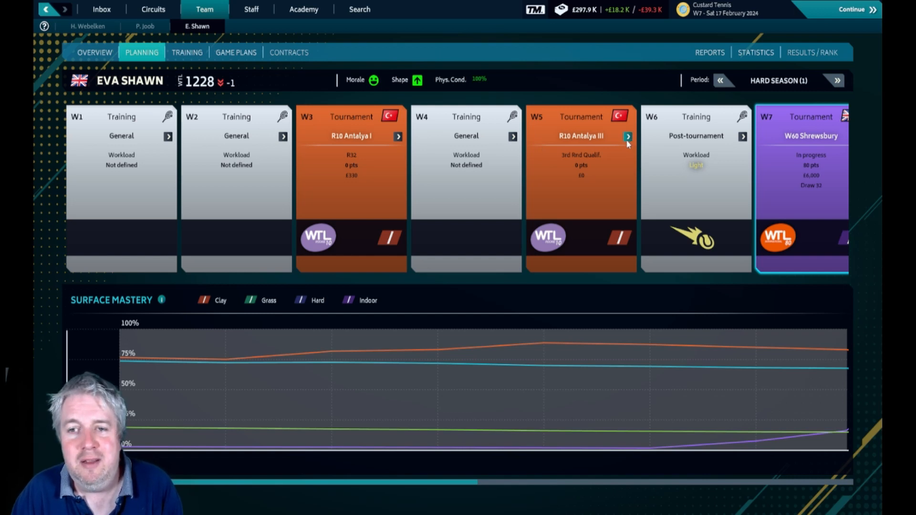
View the R10 Antalya III qualifying draw with Eva Shawn's third-round loss to Ava Kruegr.
left_click(627, 136)
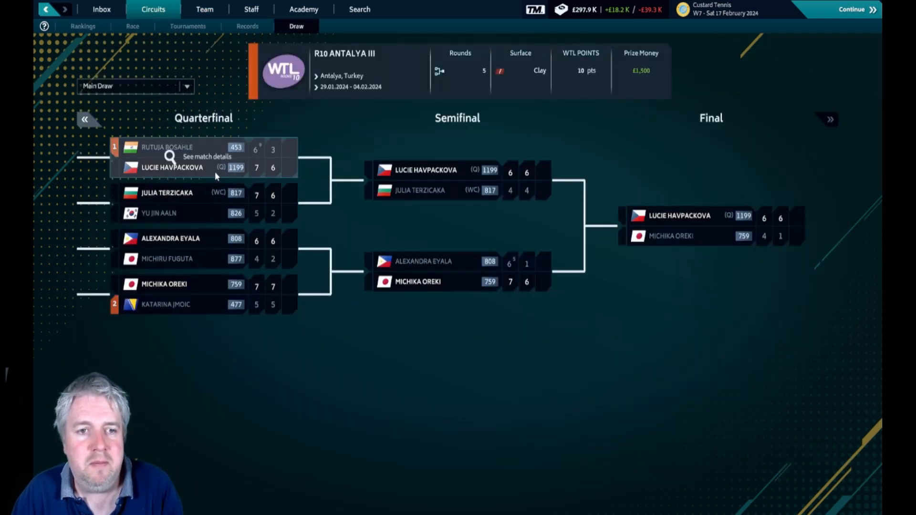
left_click(136, 86)
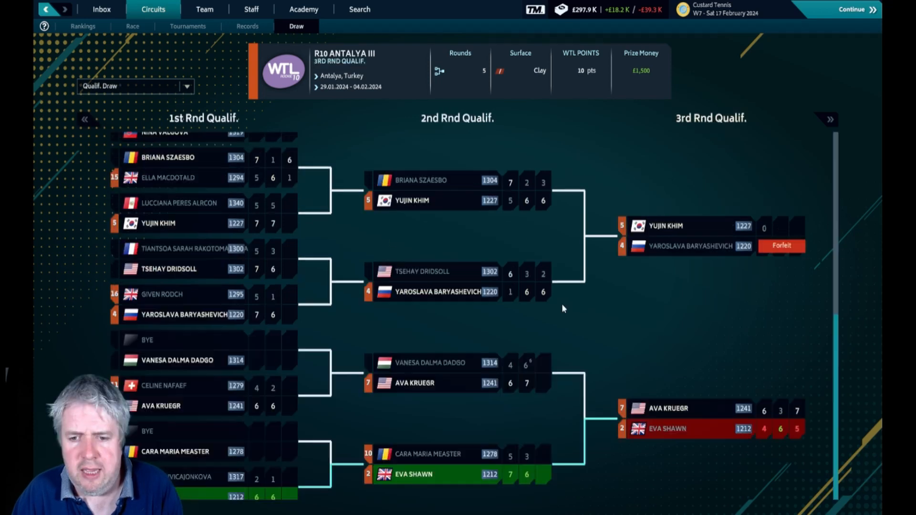
mouse_move(666, 432)
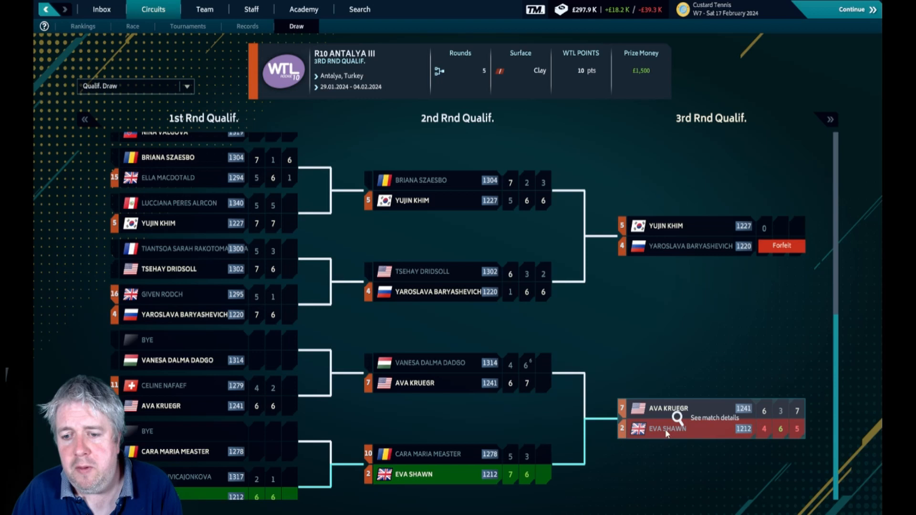
mouse_move(676, 419)
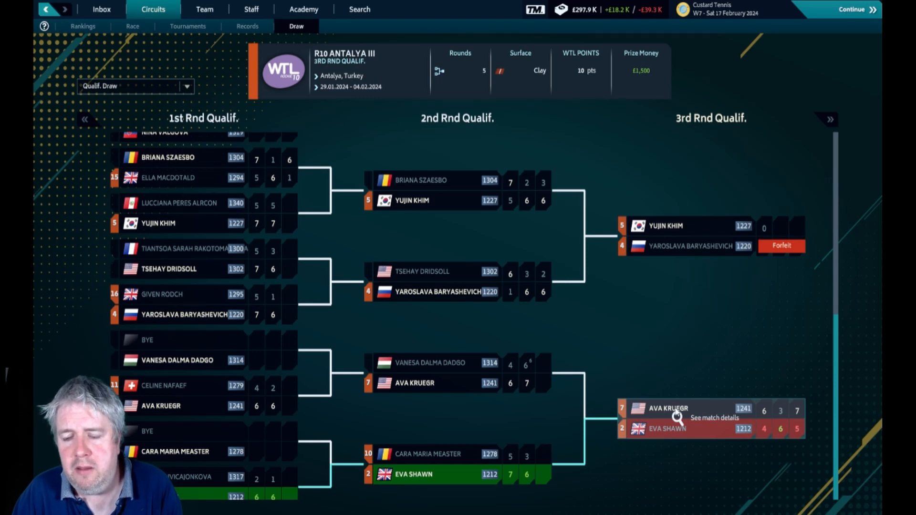
mouse_move(666, 444)
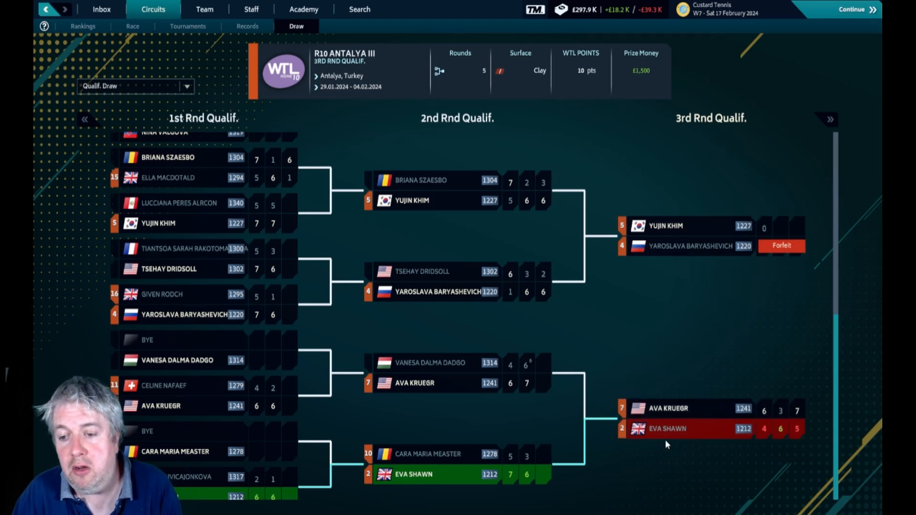
mouse_move(250, 180)
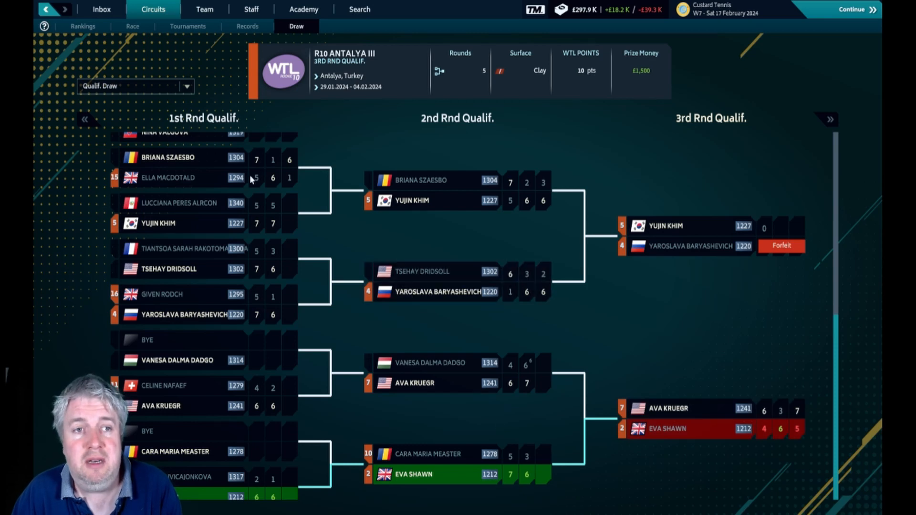
mouse_move(188, 26)
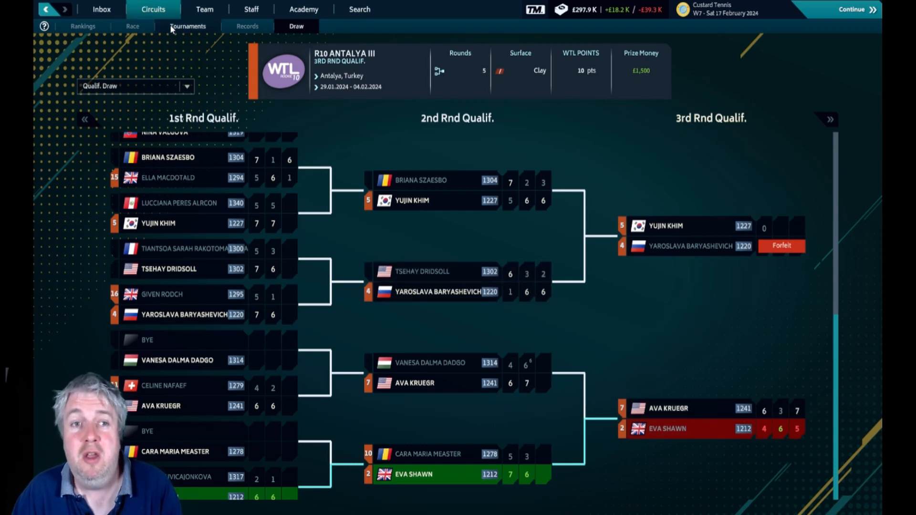
left_click(188, 26)
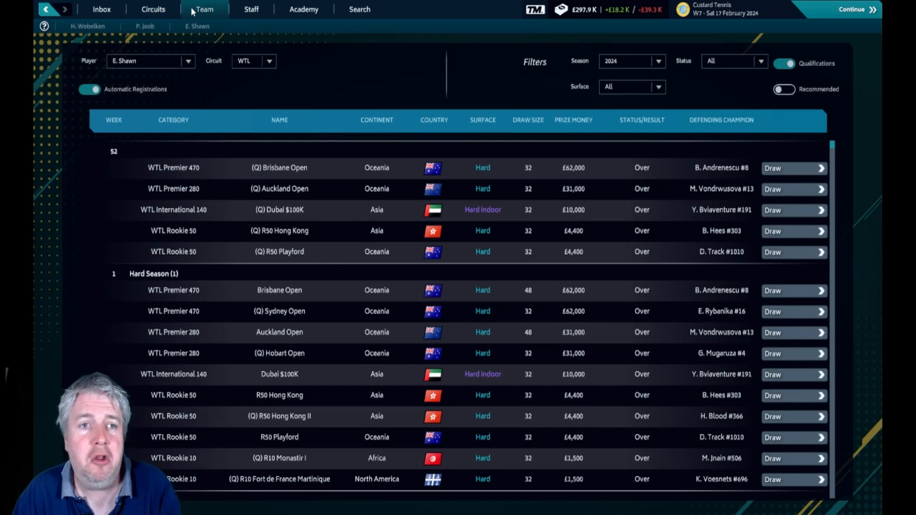
left_click(196, 26)
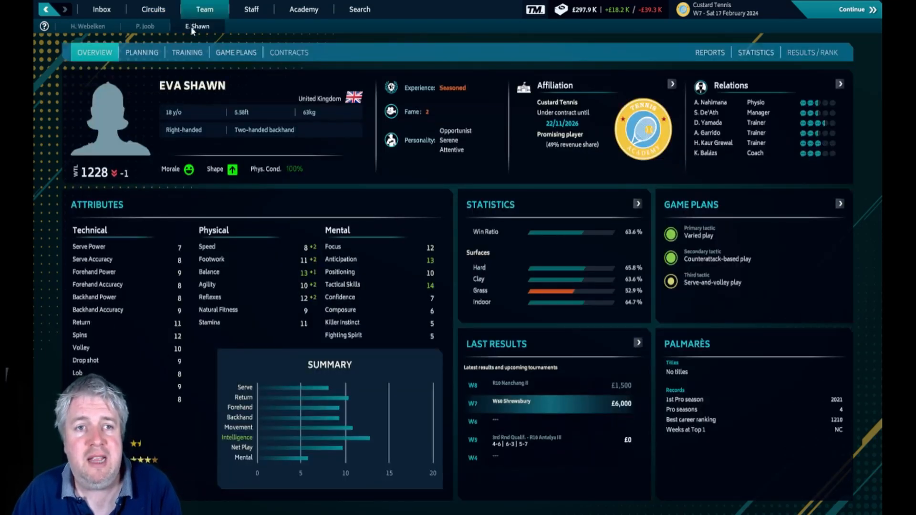
left_click(141, 52)
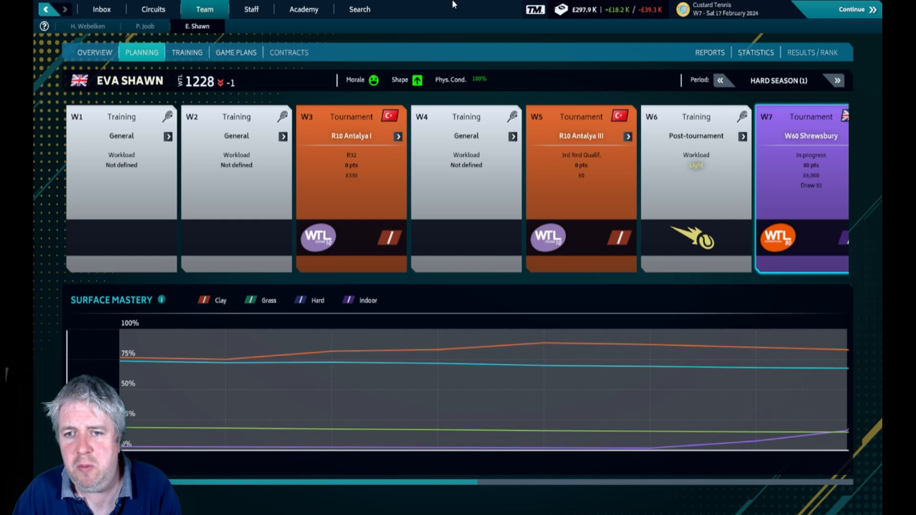
mouse_move(556, 139)
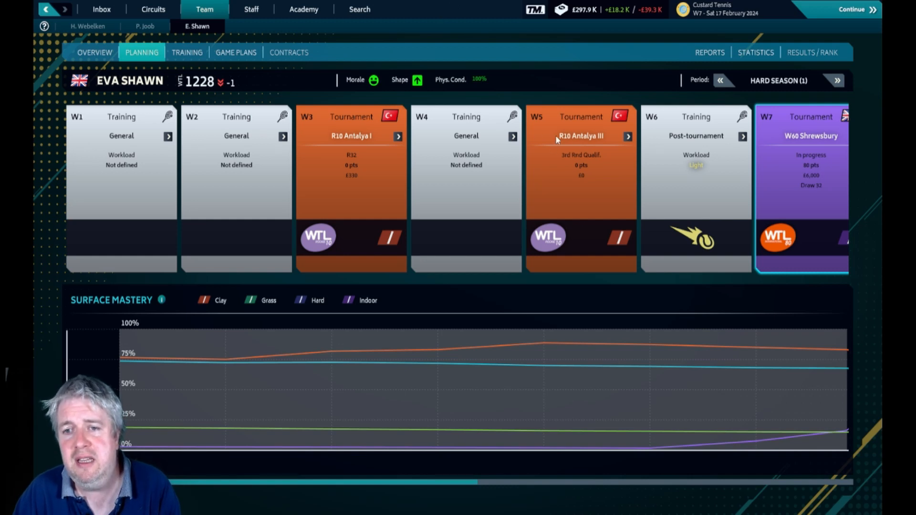
mouse_move(567, 148)
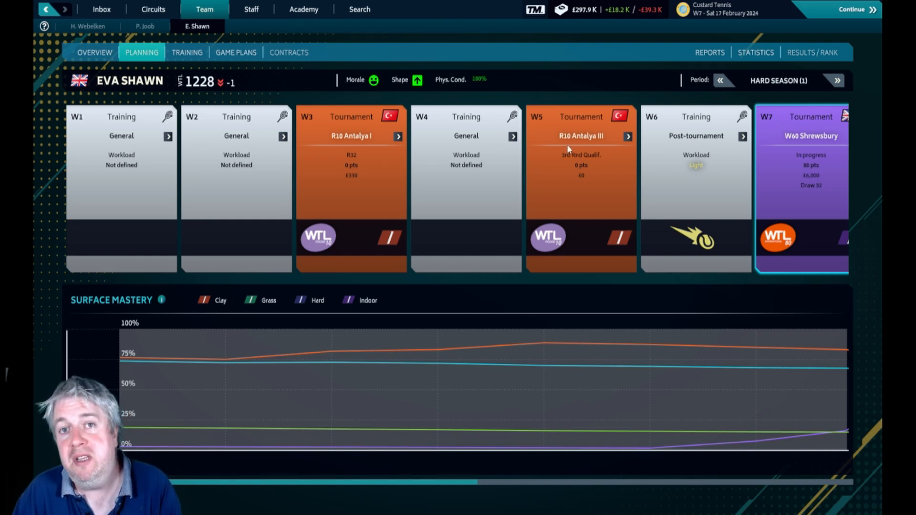
mouse_move(582, 390)
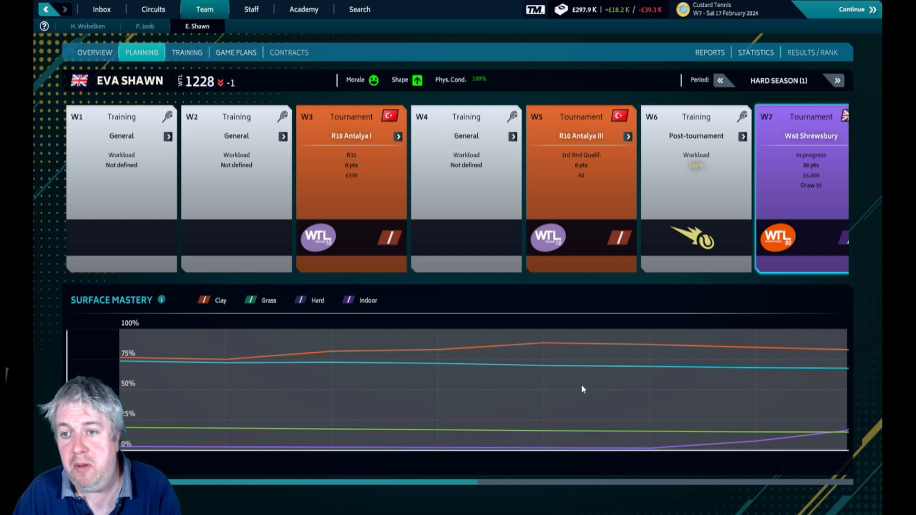
scroll("right", 3)
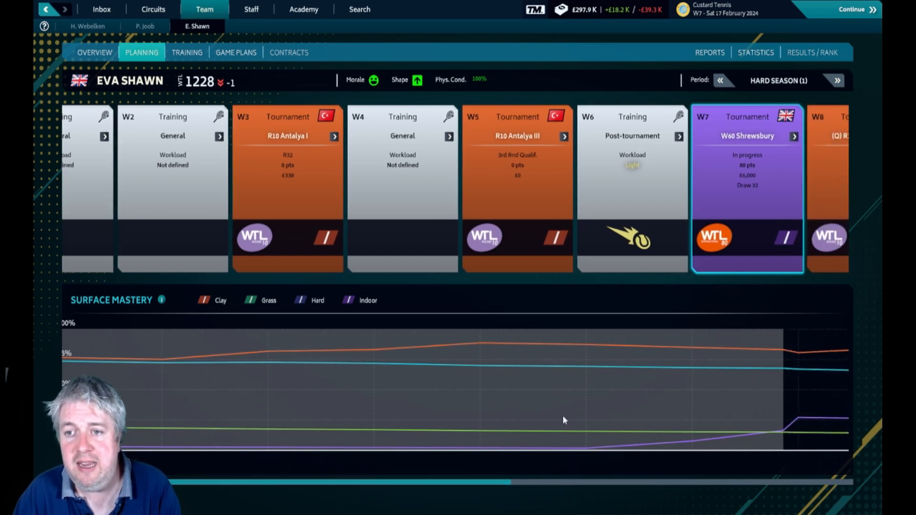
mouse_move(764, 245)
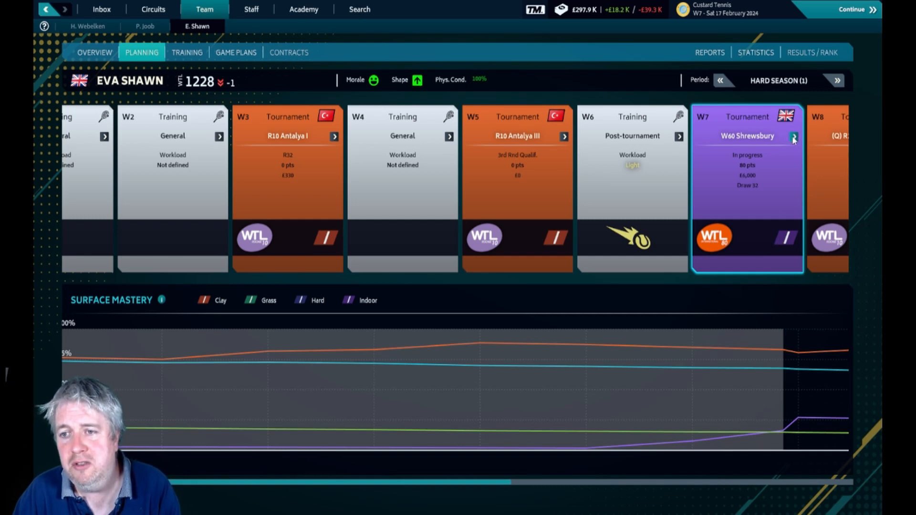
mouse_move(771, 171)
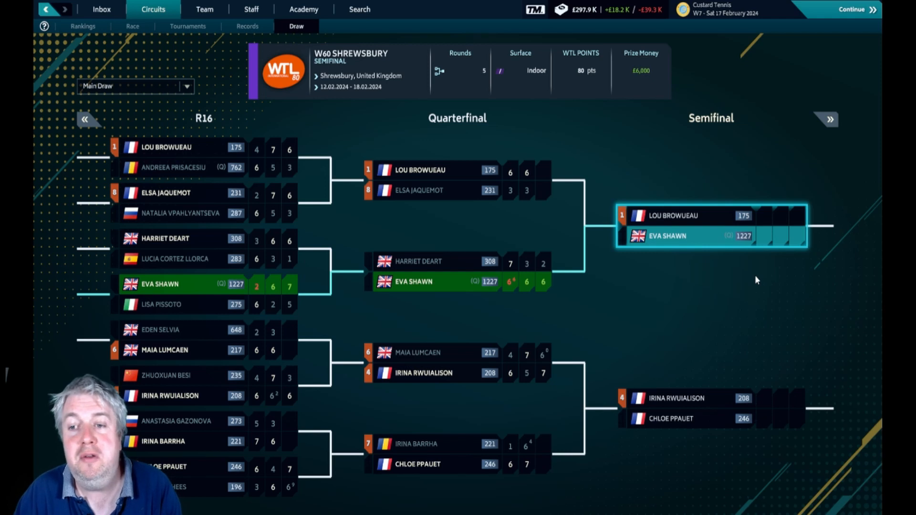
mouse_move(722, 312)
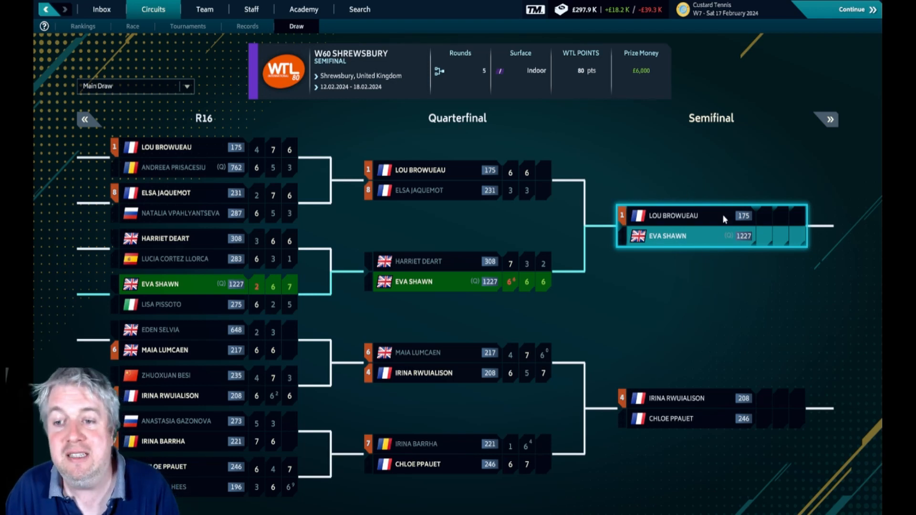
mouse_move(742, 240)
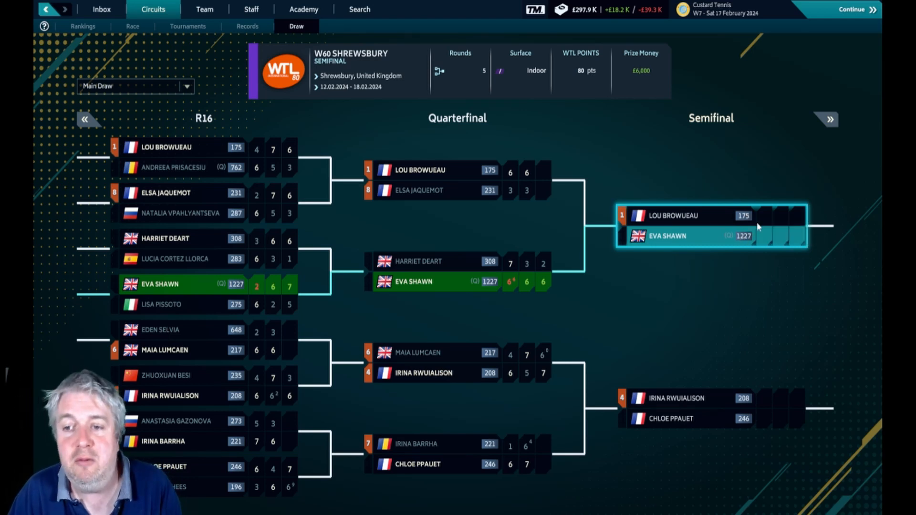
mouse_move(712, 261)
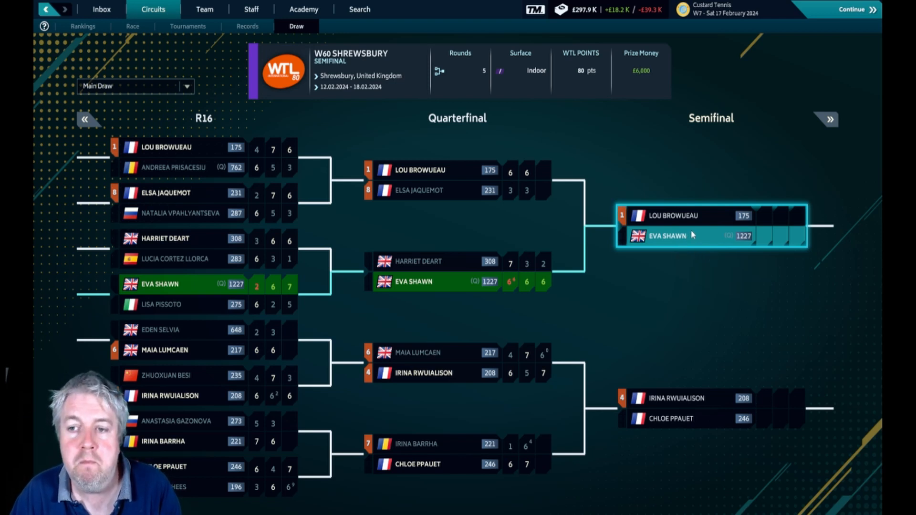
mouse_move(719, 251)
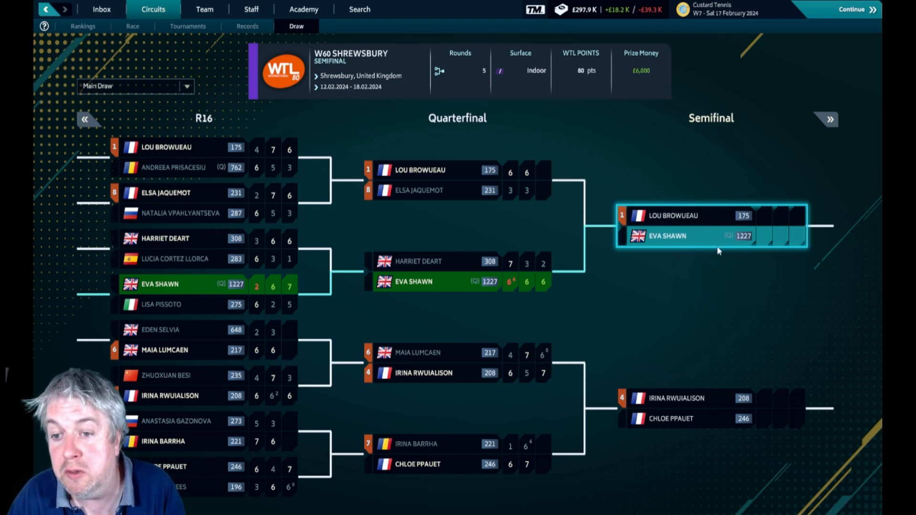
mouse_move(719, 257)
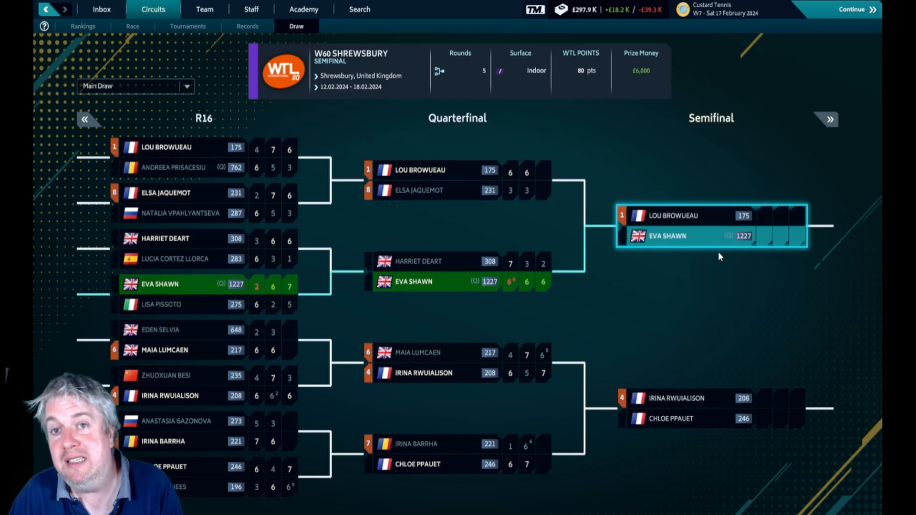
mouse_move(710, 244)
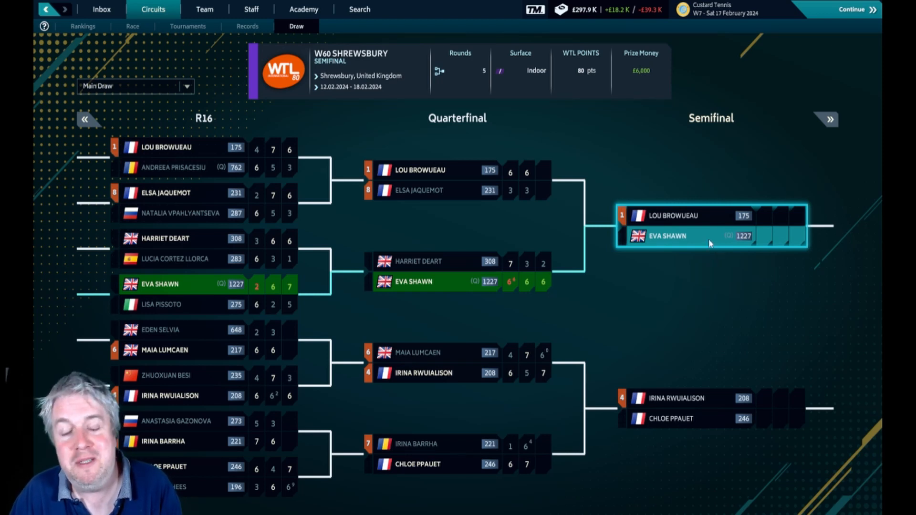
mouse_move(716, 213)
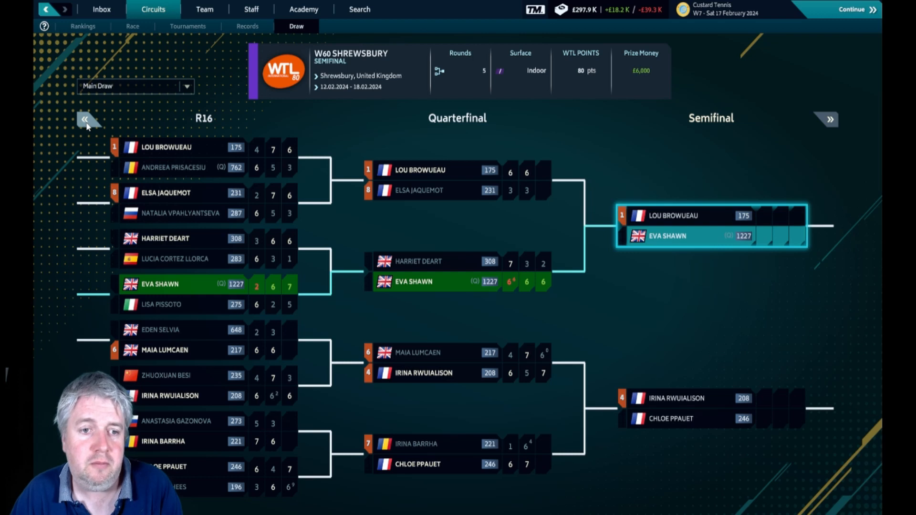
Shift the W60 Shrewsbury bracket back to show R32 through the quarterfinals.
left_click(84, 120)
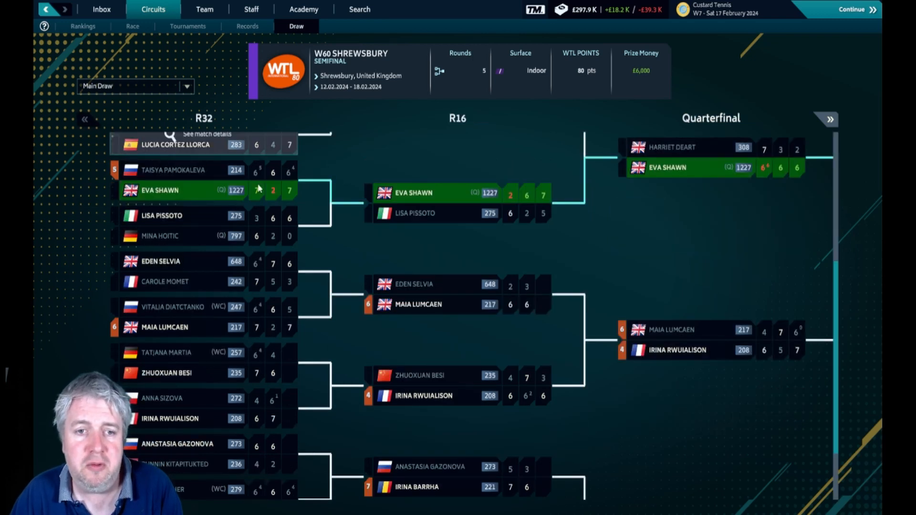
mouse_move(175, 181)
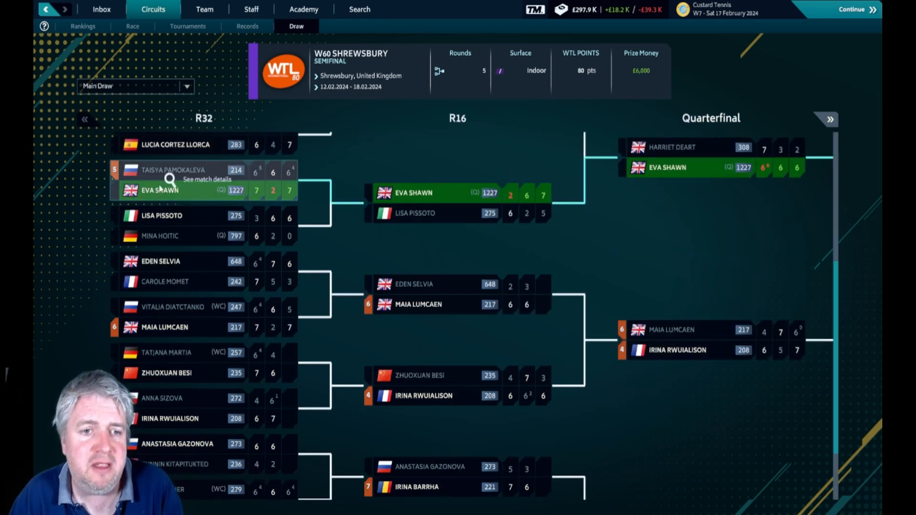
mouse_move(206, 197)
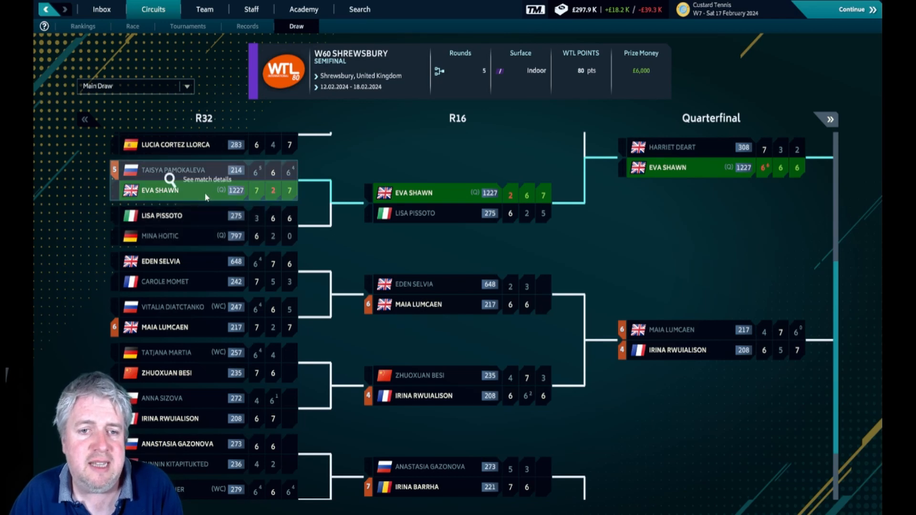
mouse_move(246, 180)
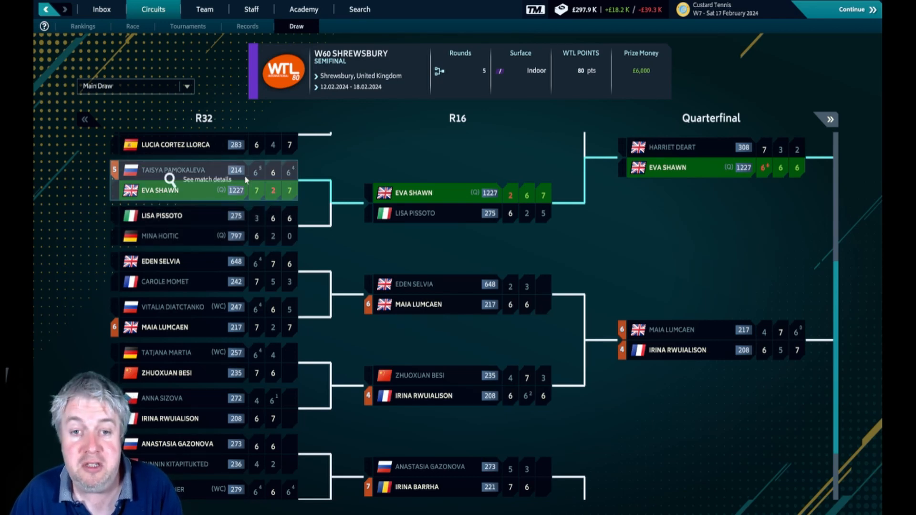
mouse_move(473, 224)
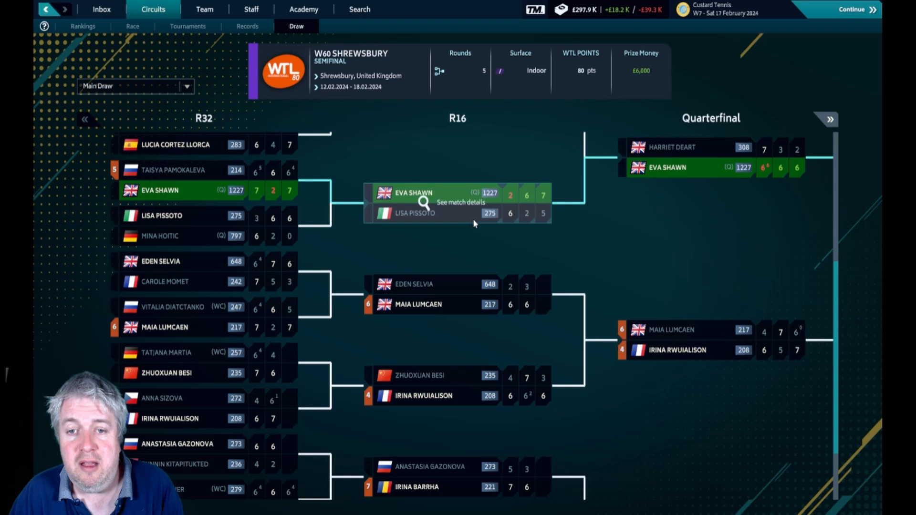
mouse_move(523, 224)
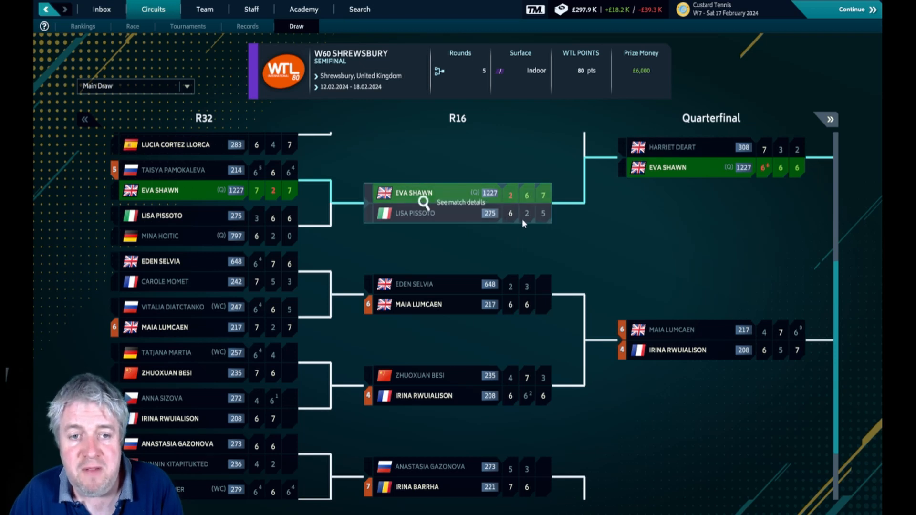
mouse_move(523, 206)
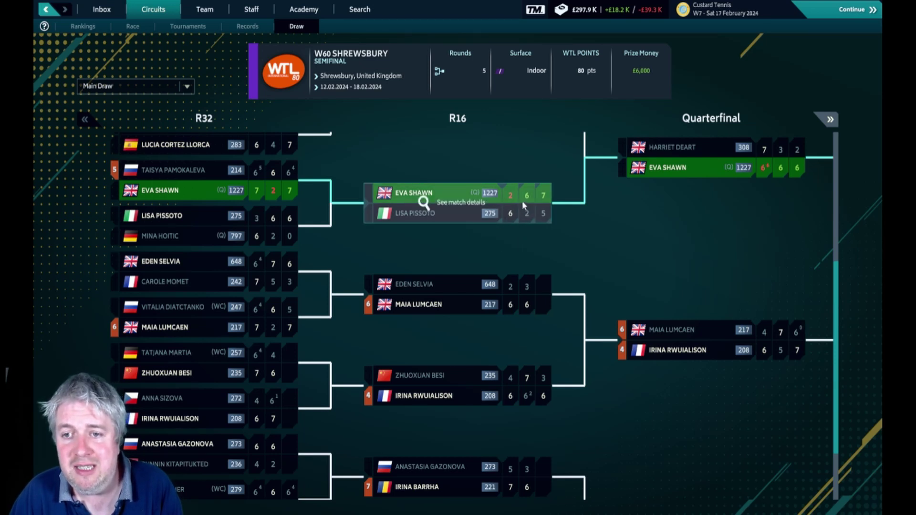
mouse_move(677, 157)
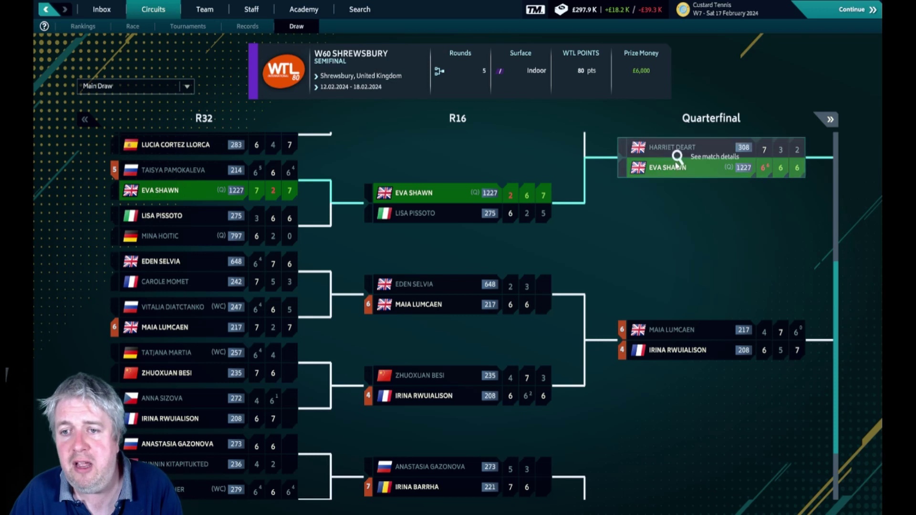
mouse_move(675, 192)
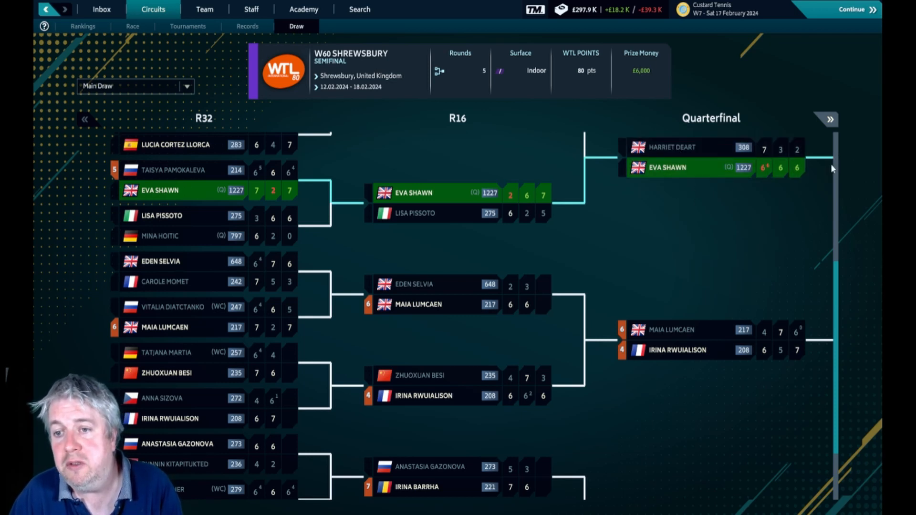
mouse_move(830, 119)
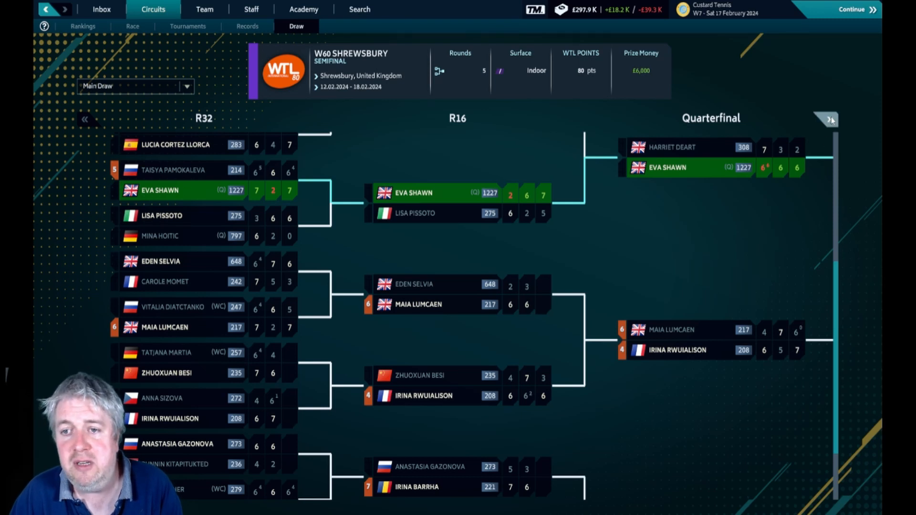
Move the Shrewsbury bracket forward to show R16 through the semifinals.
left_click(827, 119)
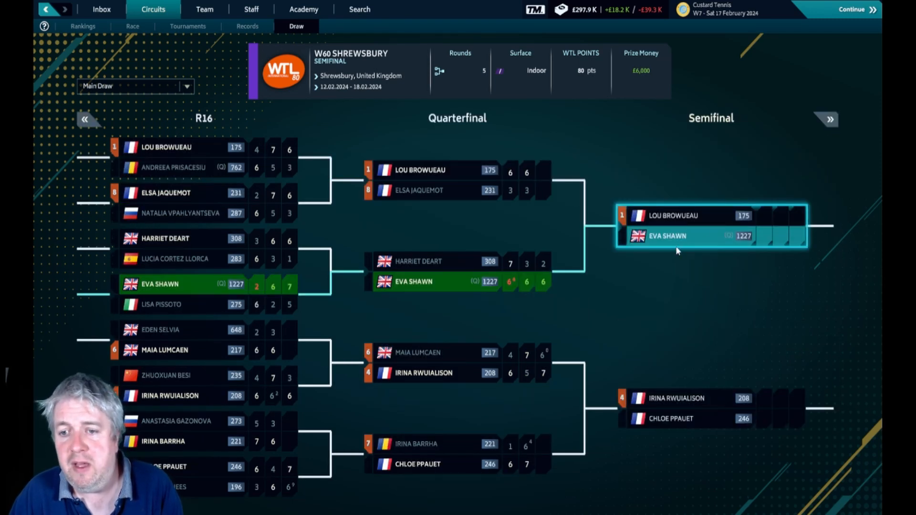
mouse_move(666, 238)
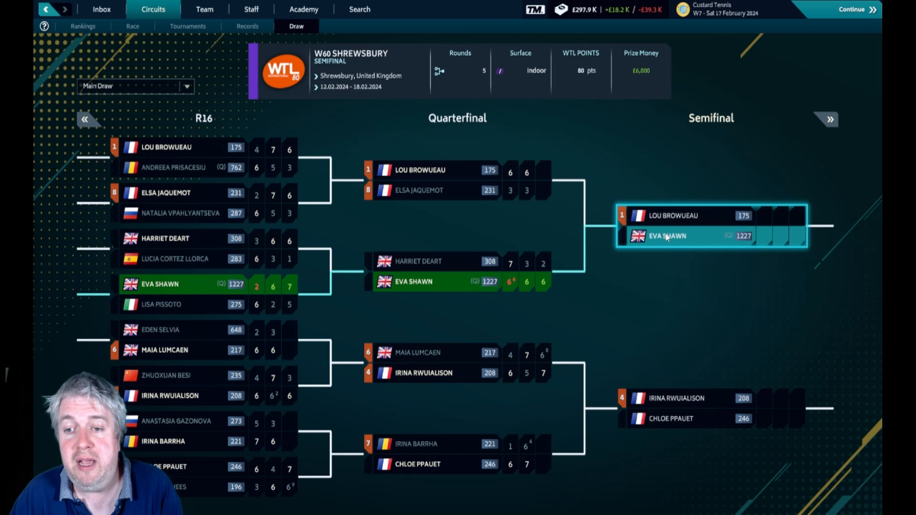
mouse_move(599, 208)
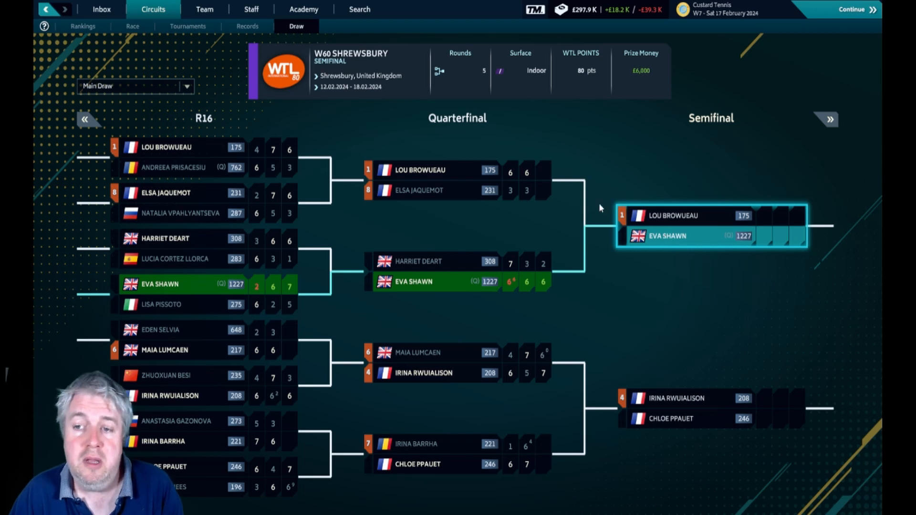
mouse_move(534, 209)
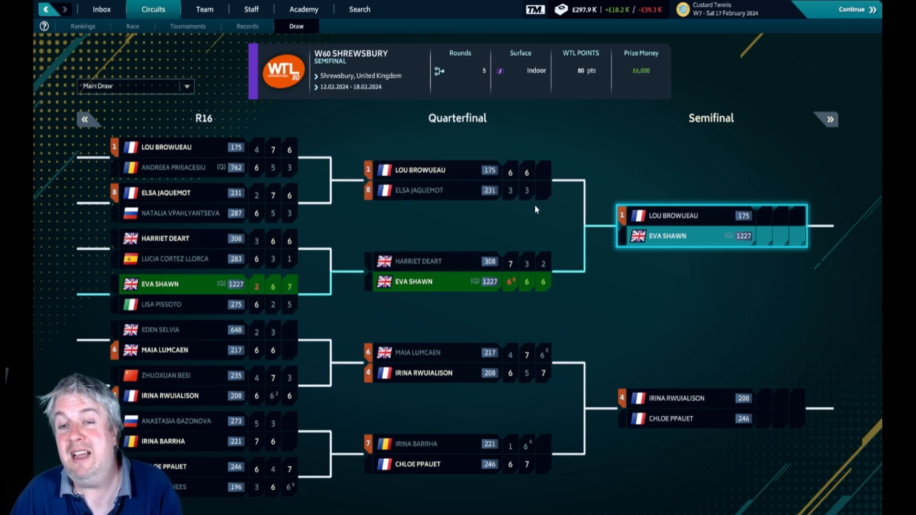
mouse_move(450, 112)
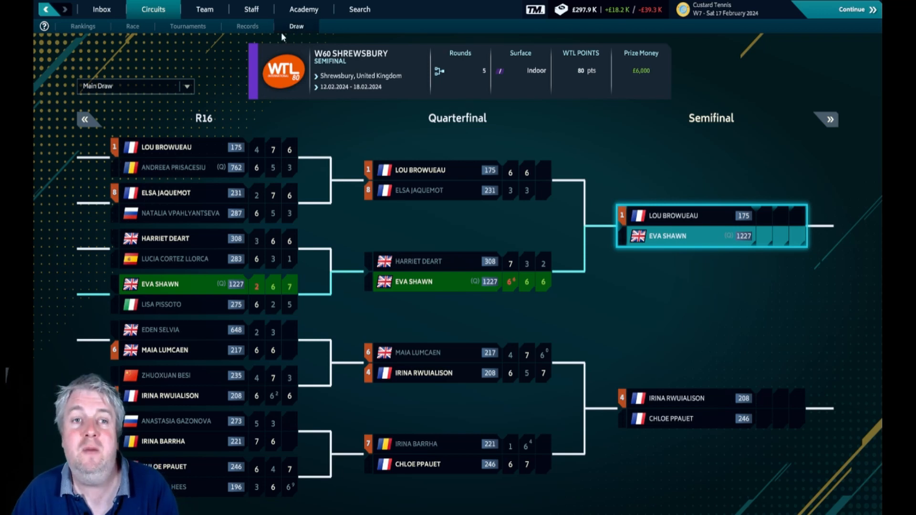
mouse_move(204, 8)
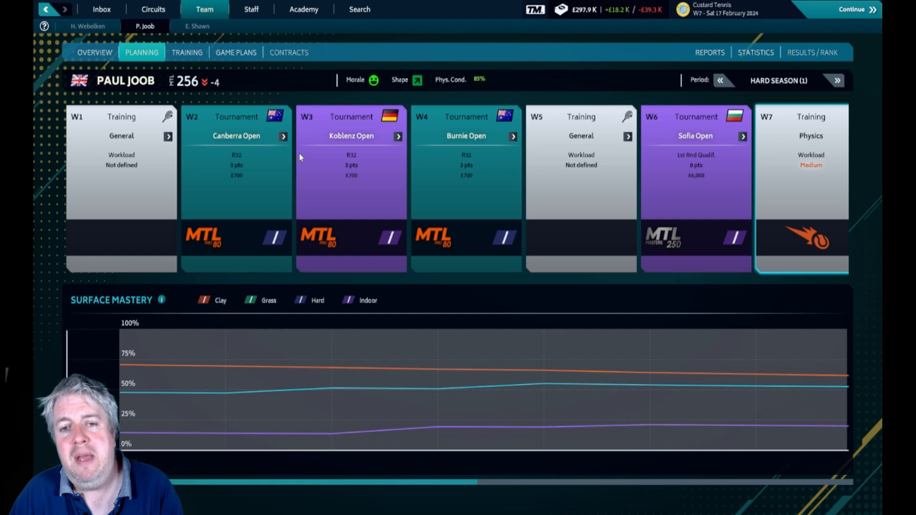
mouse_move(380, 159)
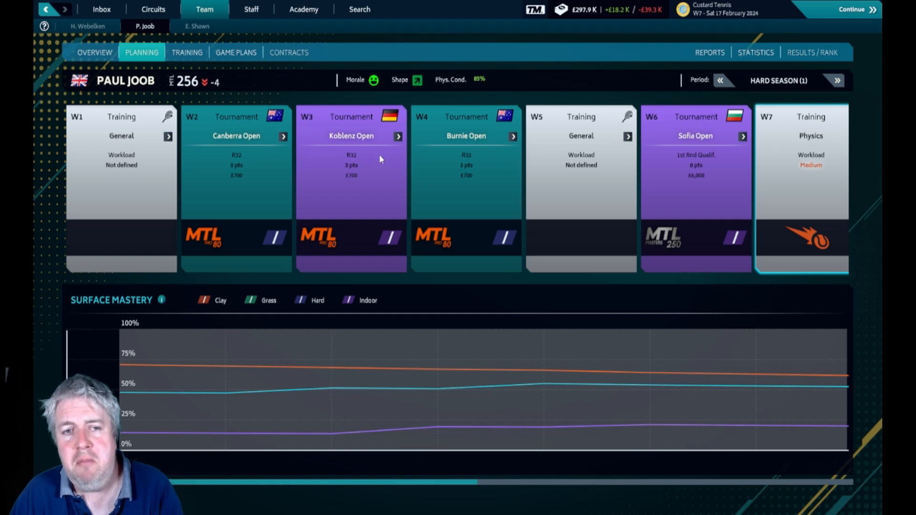
mouse_move(278, 193)
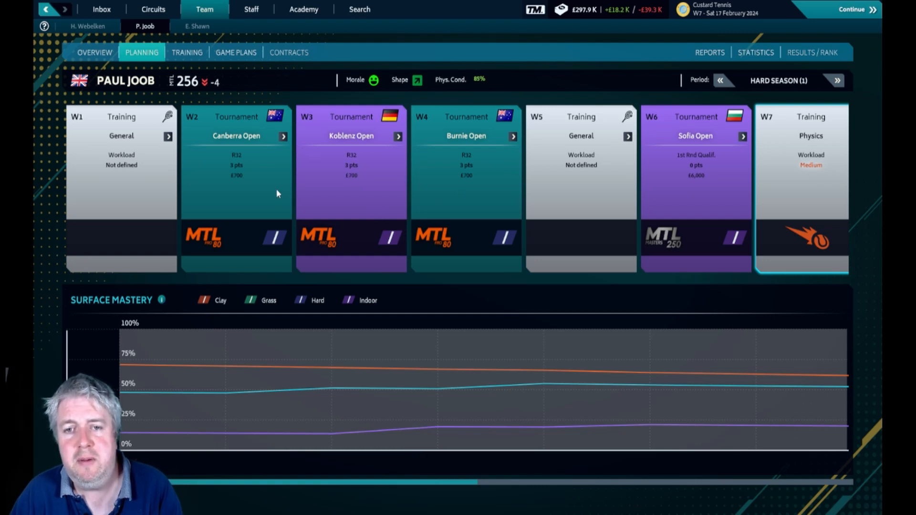
mouse_move(391, 156)
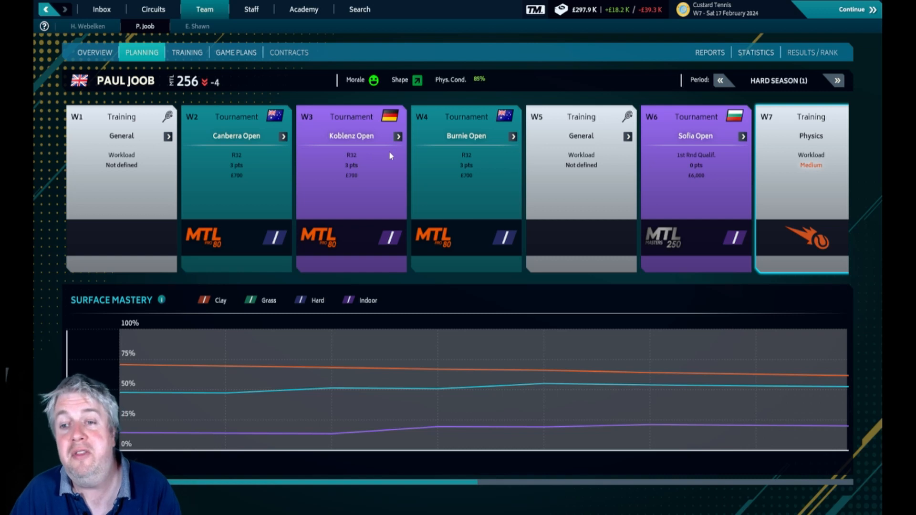
mouse_move(597, 138)
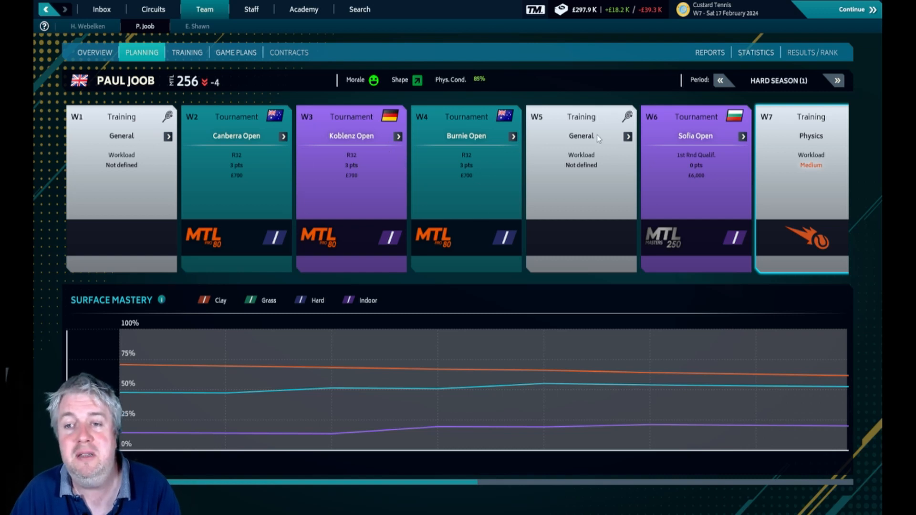
mouse_move(700, 129)
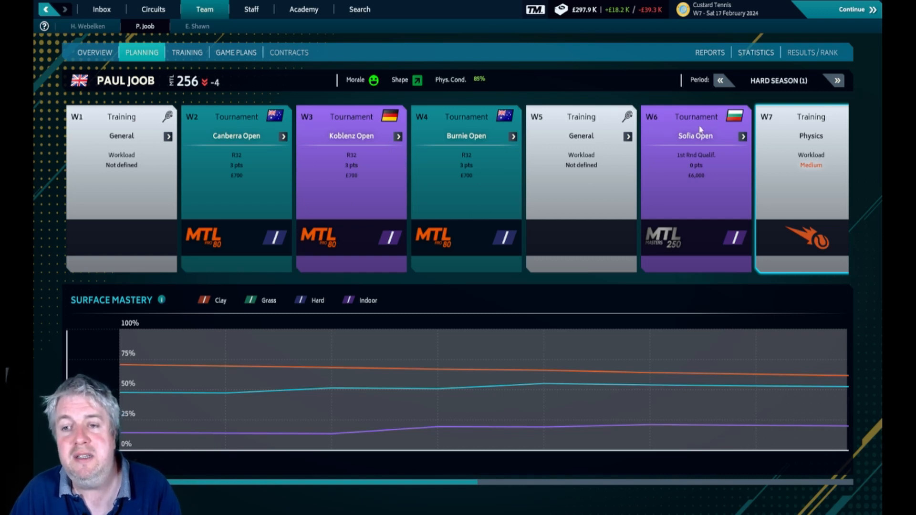
mouse_move(723, 180)
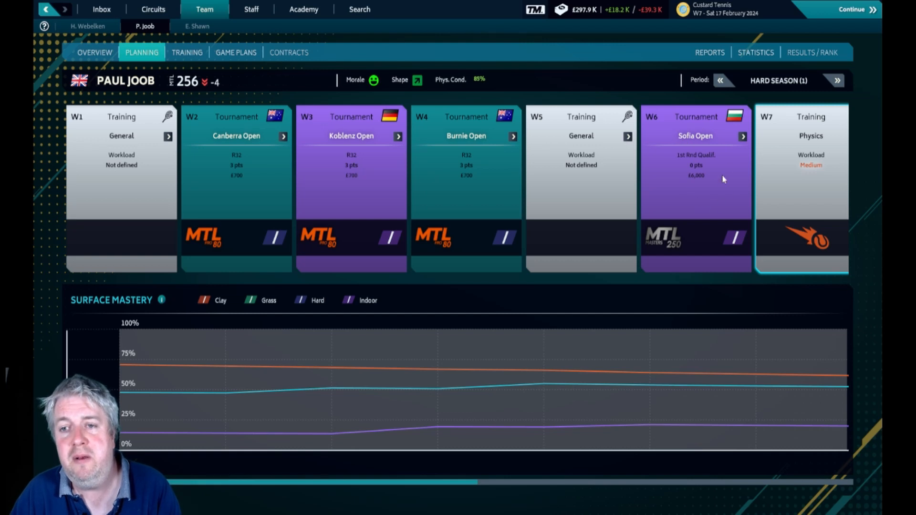
mouse_move(705, 145)
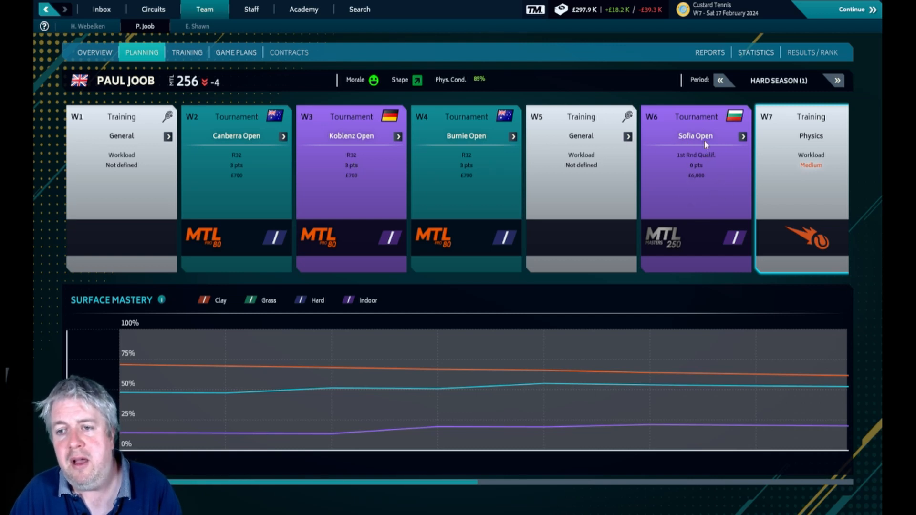
mouse_move(714, 182)
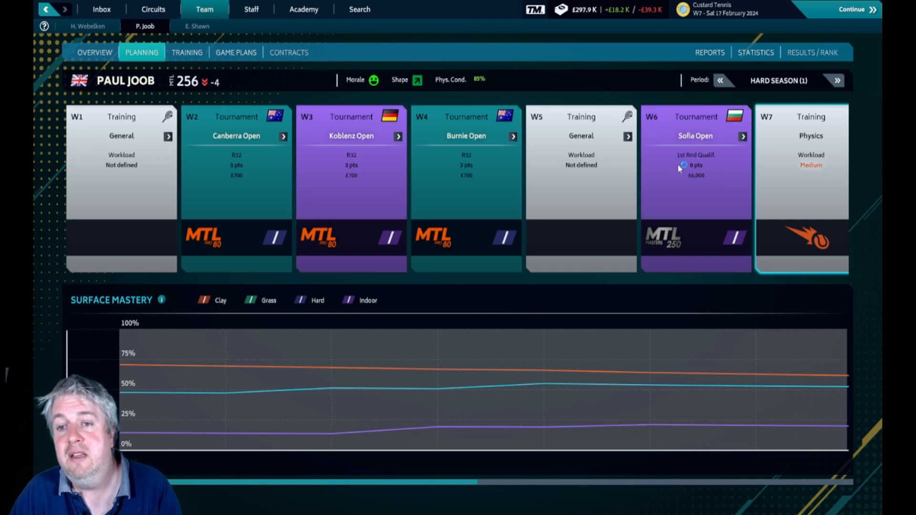
mouse_move(598, 150)
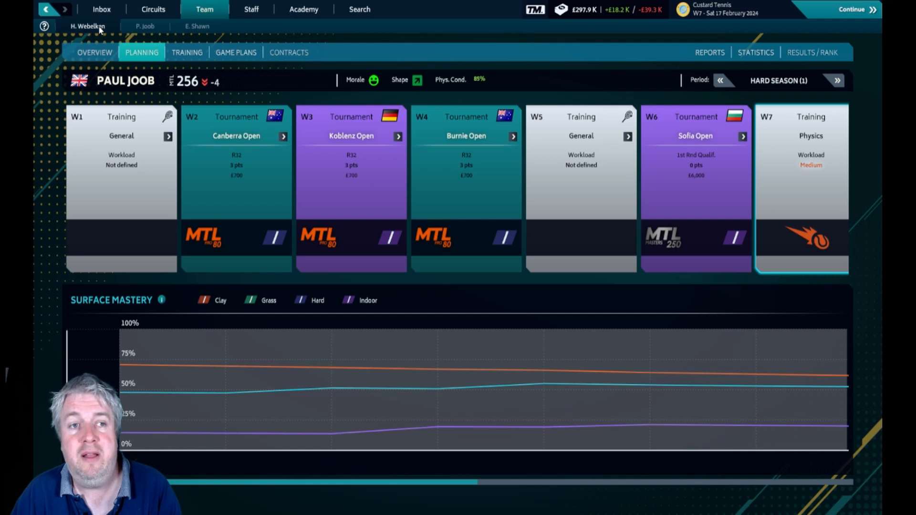
Show Harry Webelken's plan with his Chennai Open quarterfinal and Cherbourg Open R16.
left_click(87, 26)
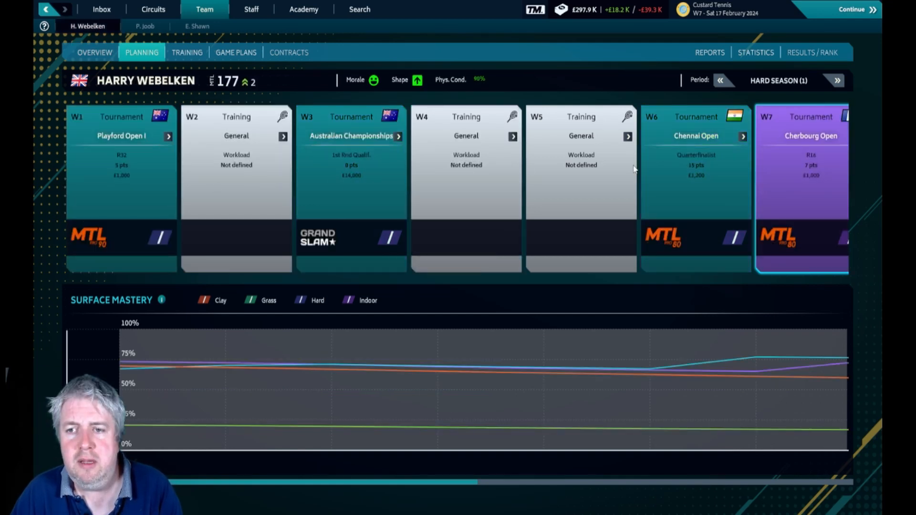
mouse_move(705, 170)
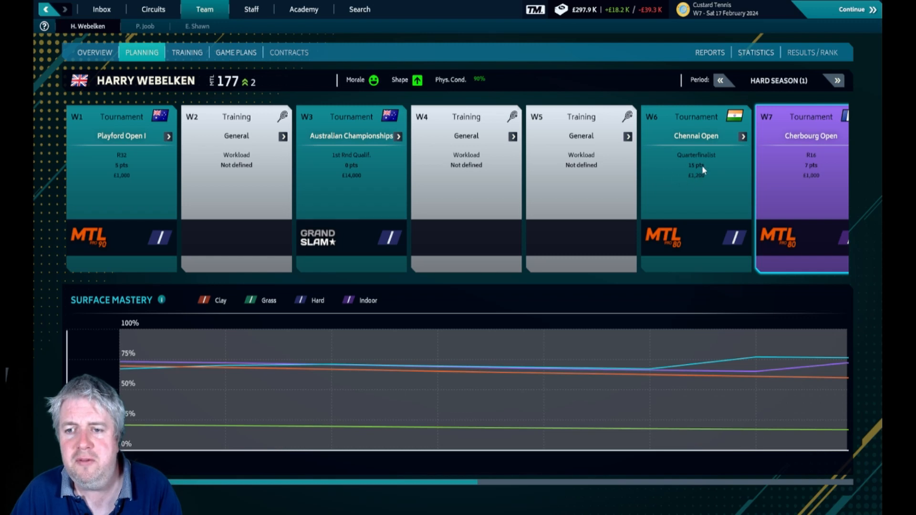
mouse_move(705, 184)
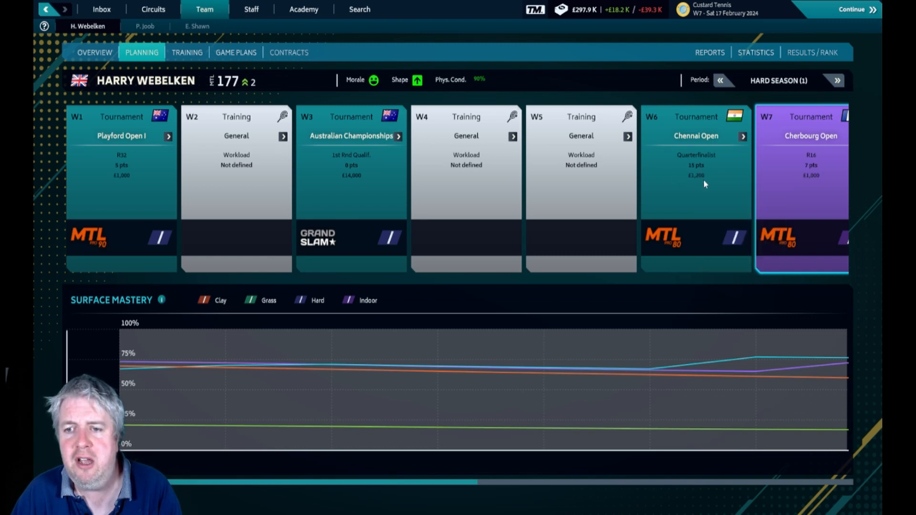
mouse_move(841, 214)
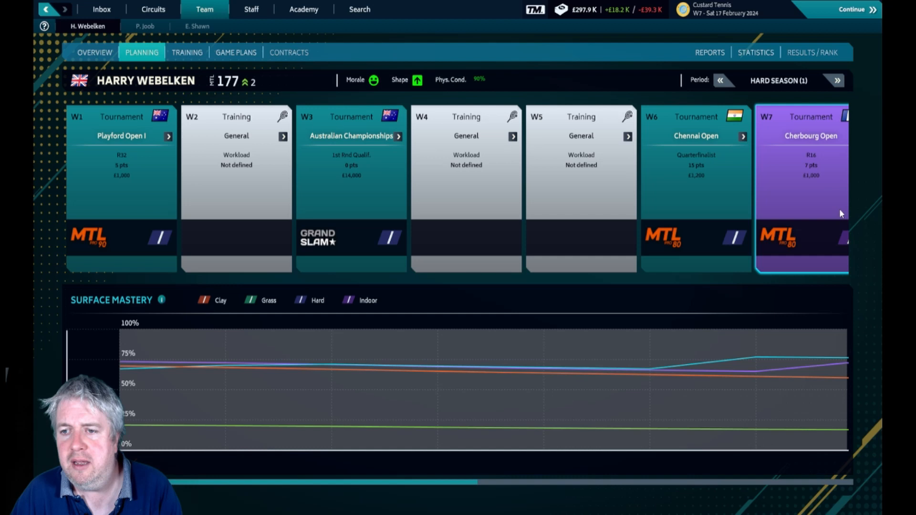
mouse_move(816, 174)
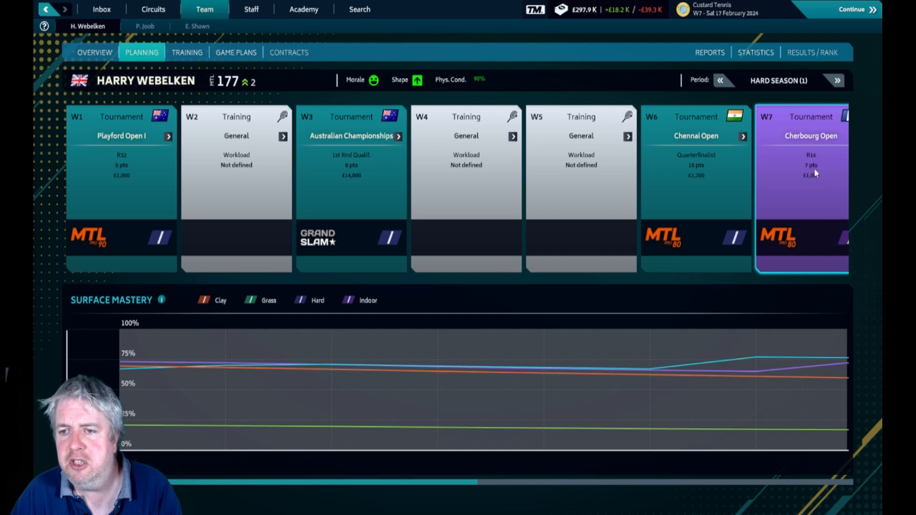
mouse_move(562, 380)
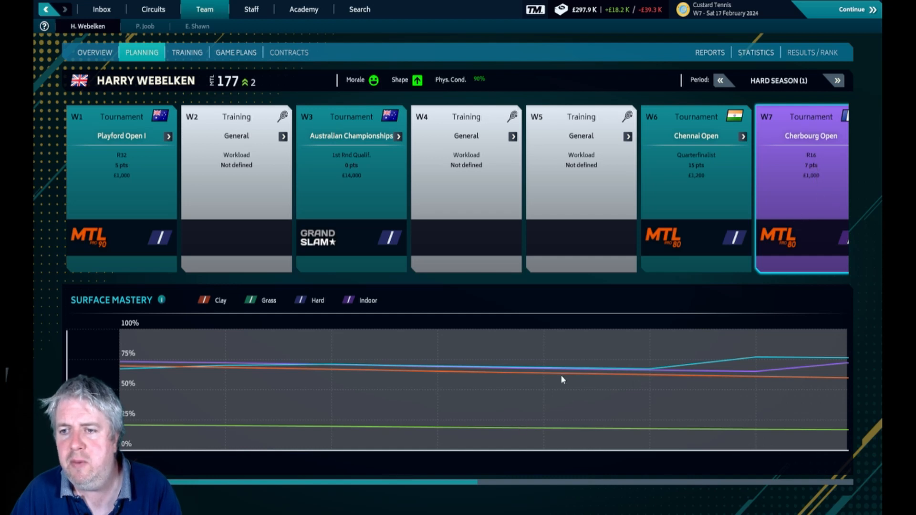
mouse_move(360, 479)
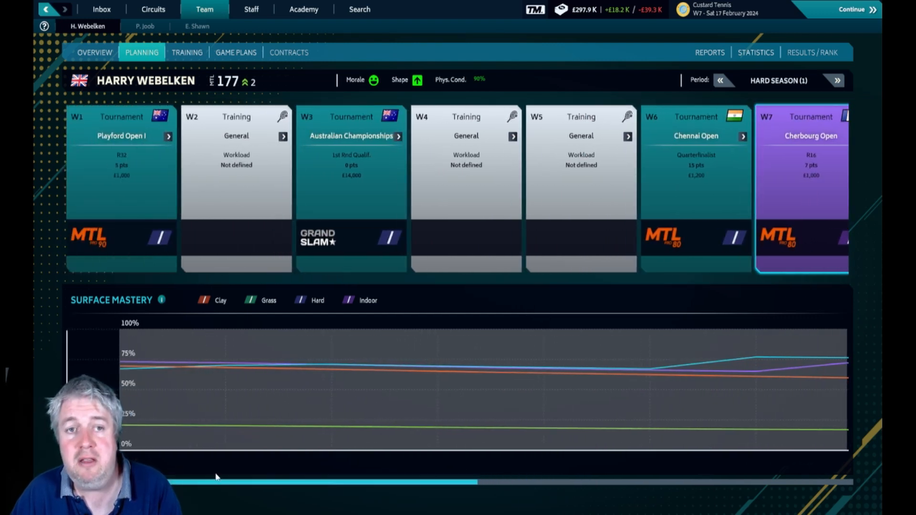
mouse_move(295, 258)
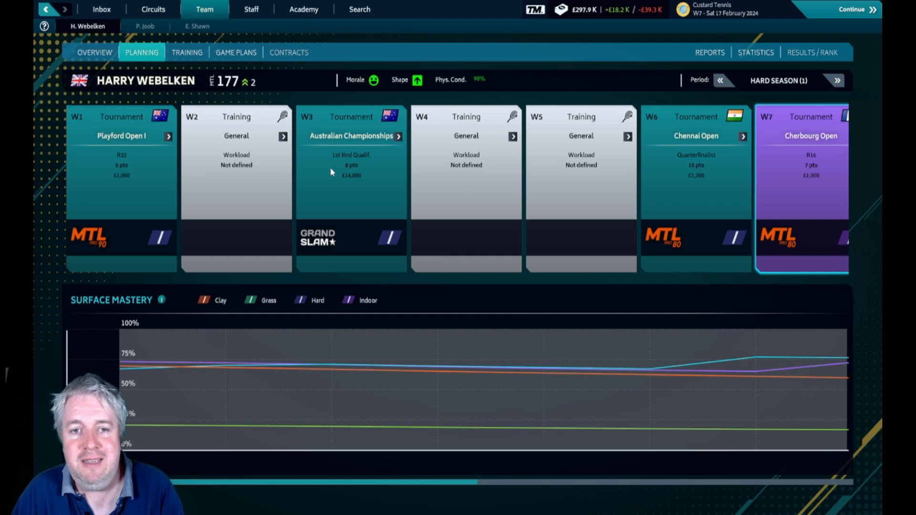
mouse_move(362, 243)
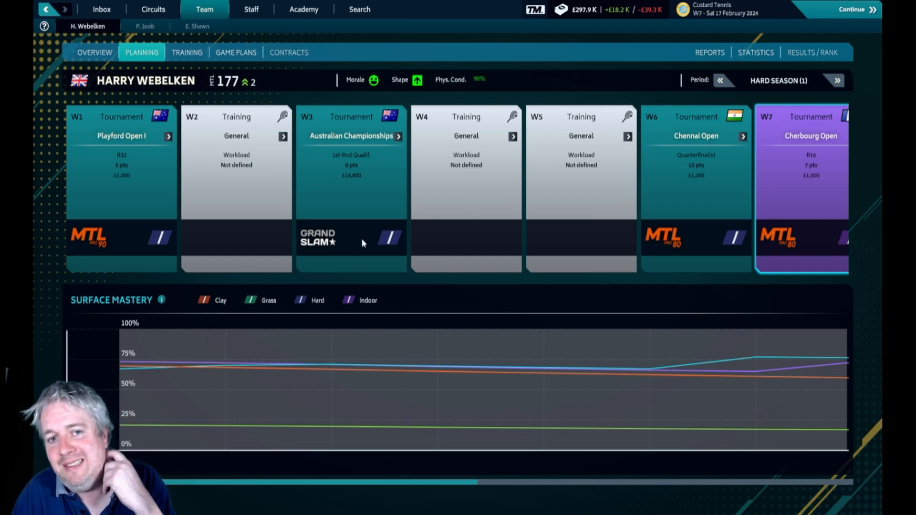
mouse_move(635, 48)
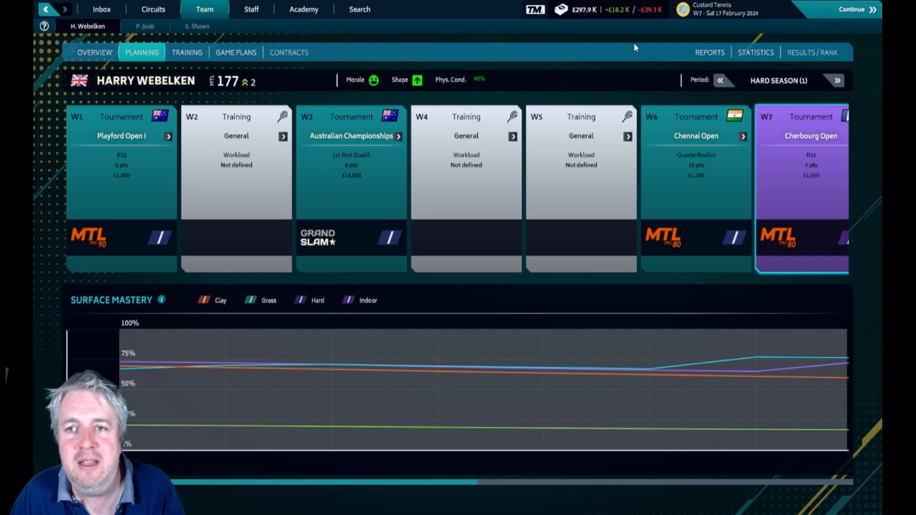
mouse_move(596, 70)
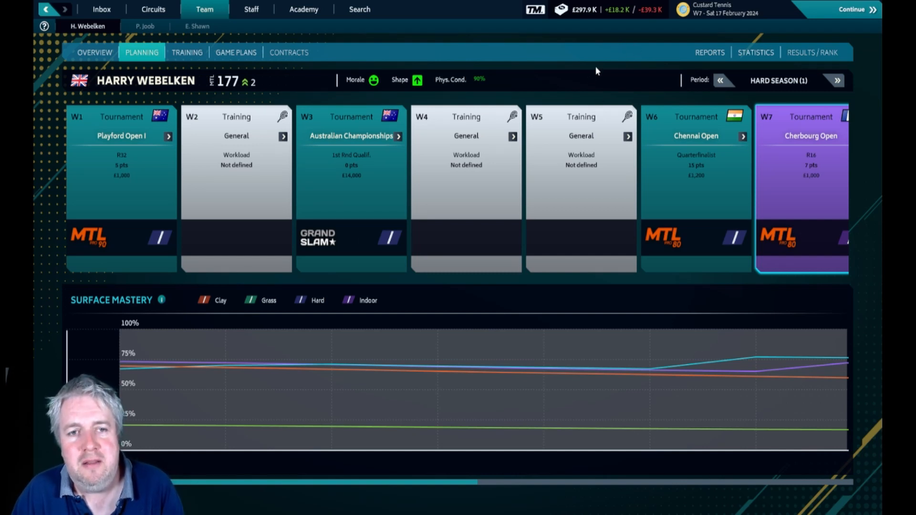
mouse_move(820, 19)
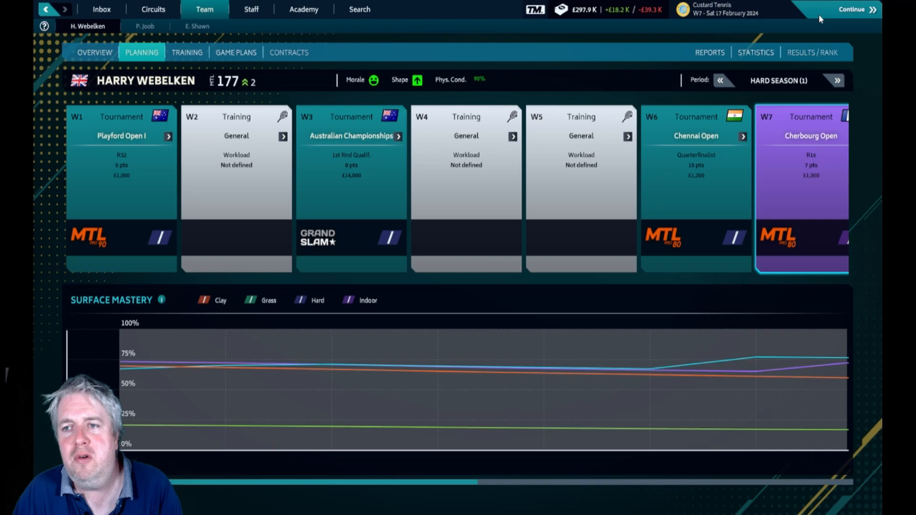
Advance the calendar to Eva Shawn's semifinal against Lou Browueau.
left_click(852, 8)
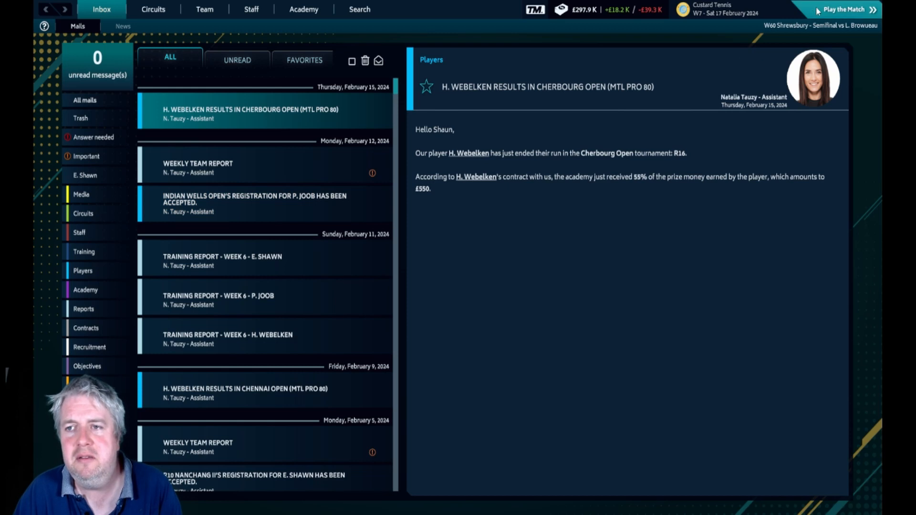
mouse_move(690, 96)
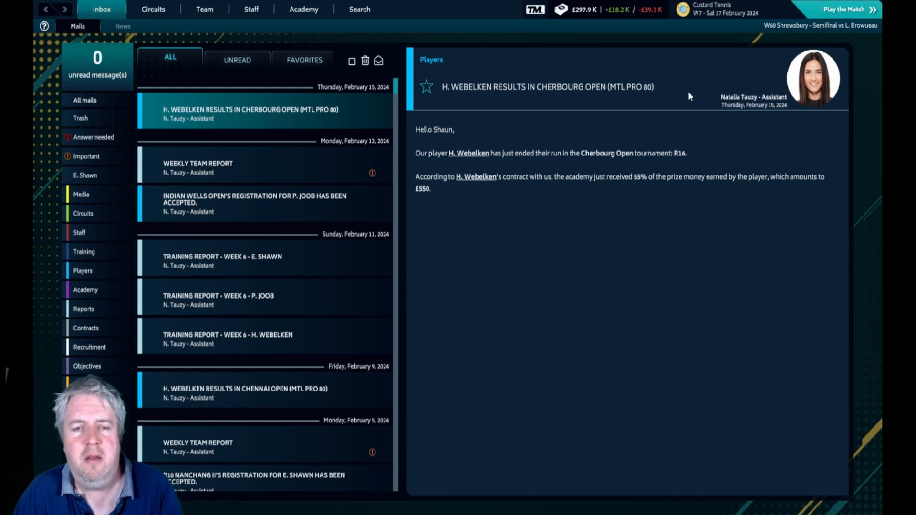
left_click(419, 9)
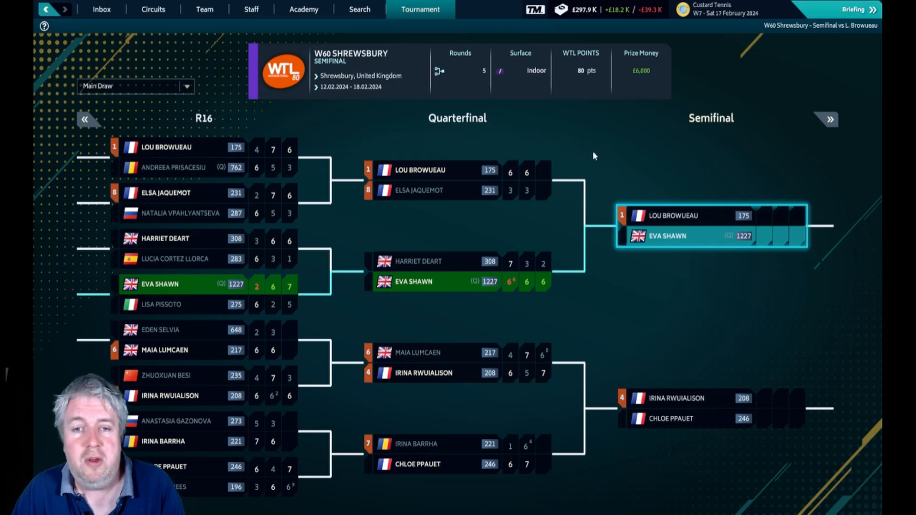
Review the pre-match briefing on Lou Browueau and head into the locker room.
left_click(413, 10)
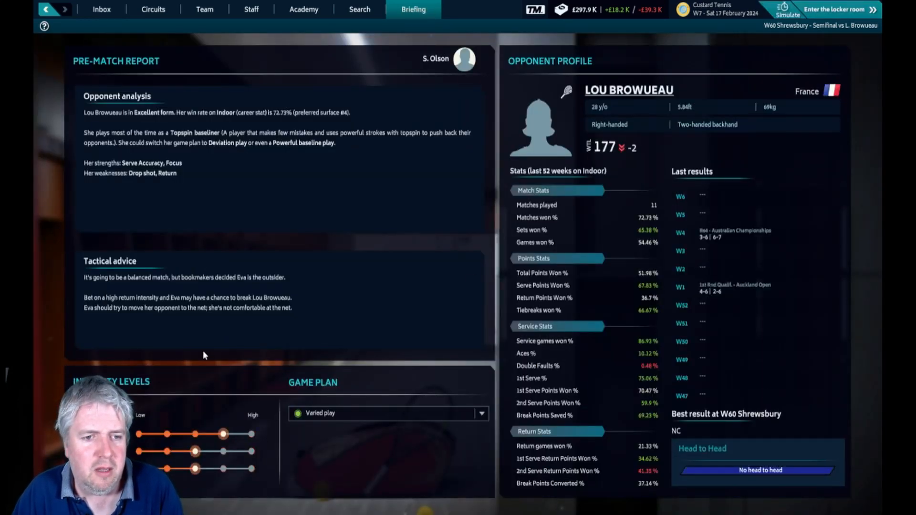
mouse_move(188, 293)
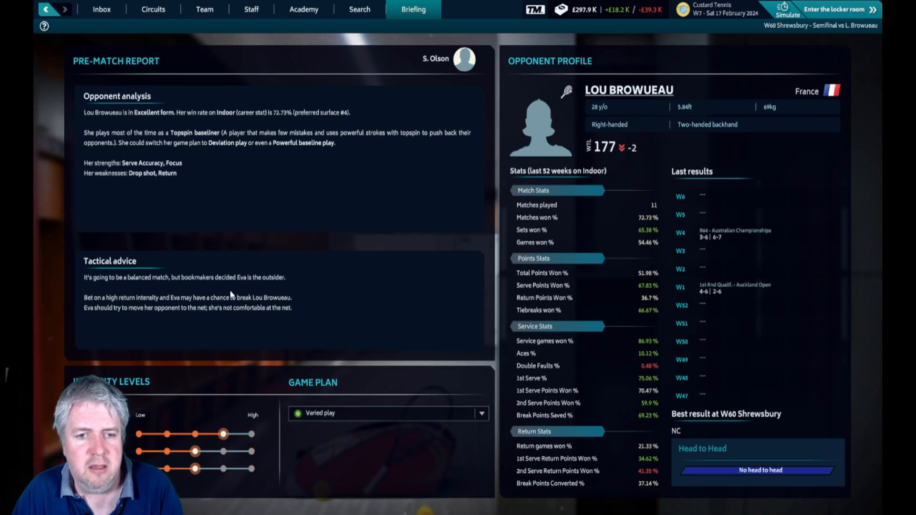
mouse_move(211, 310)
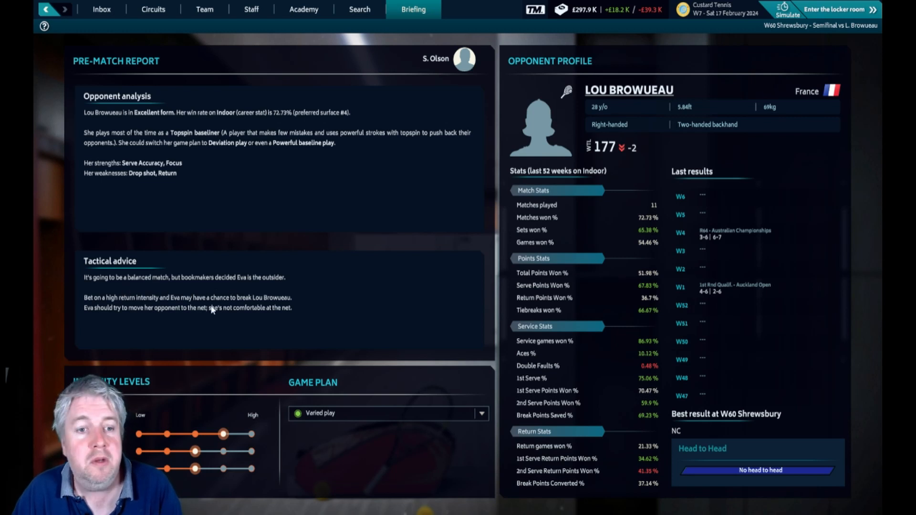
mouse_move(261, 319)
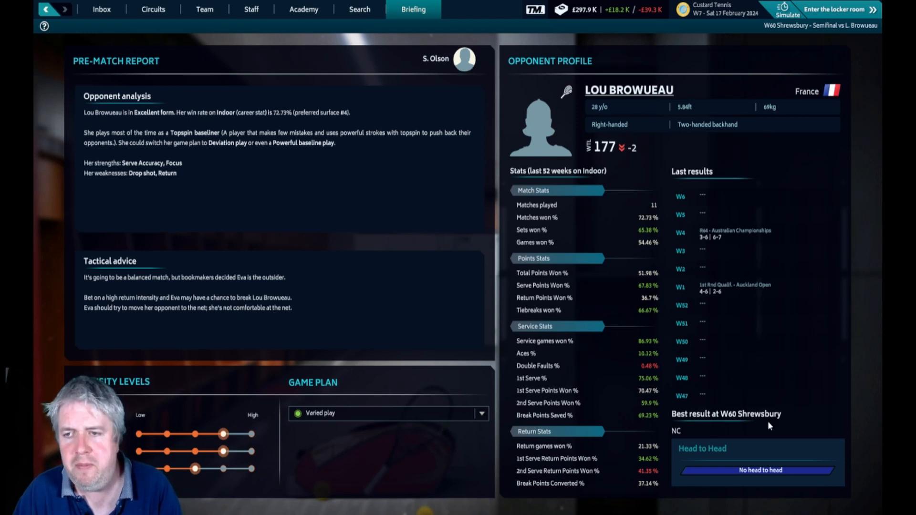
mouse_move(825, 163)
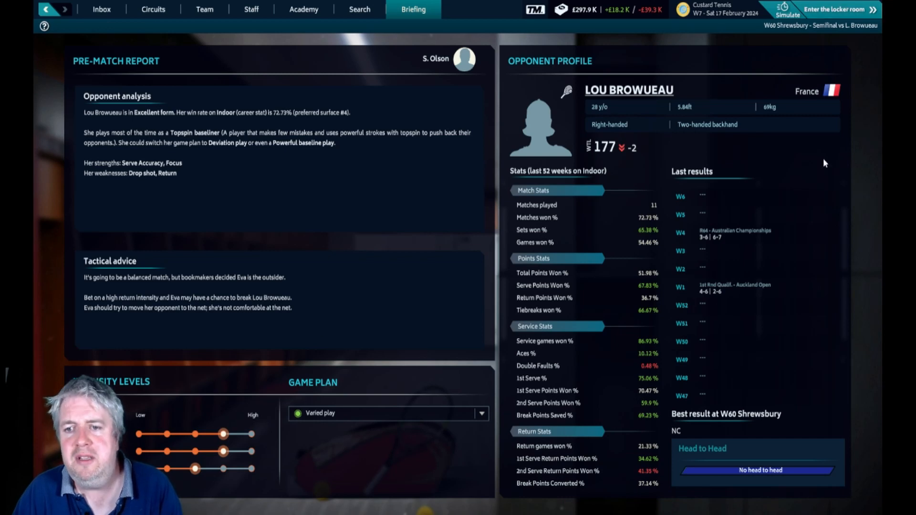
left_click(837, 9)
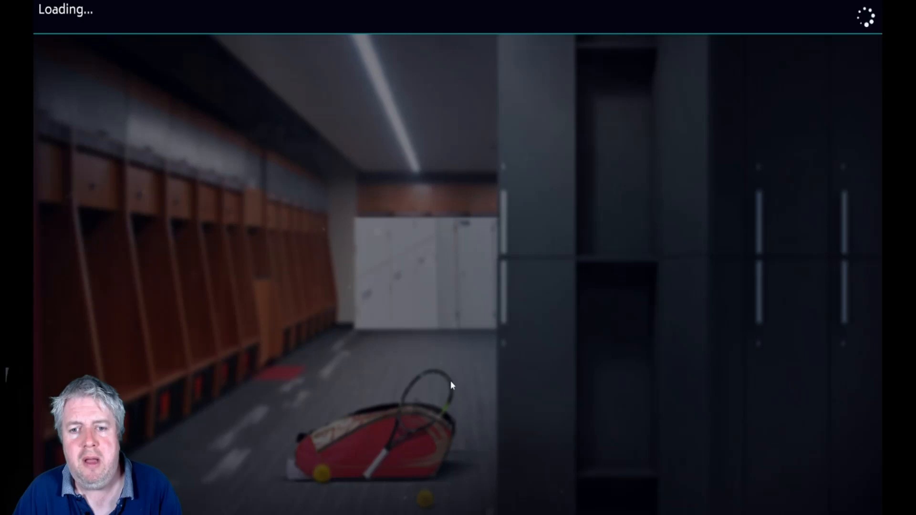
mouse_move(459, 338)
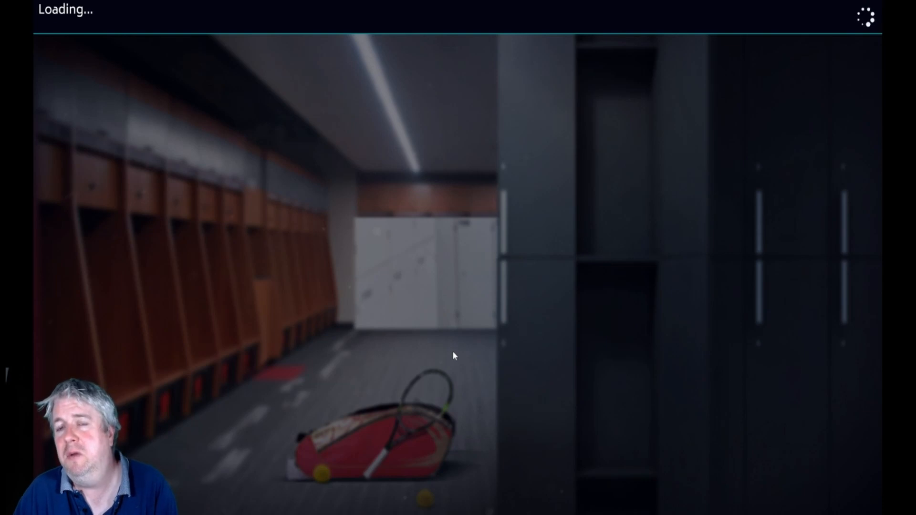
mouse_move(455, 362)
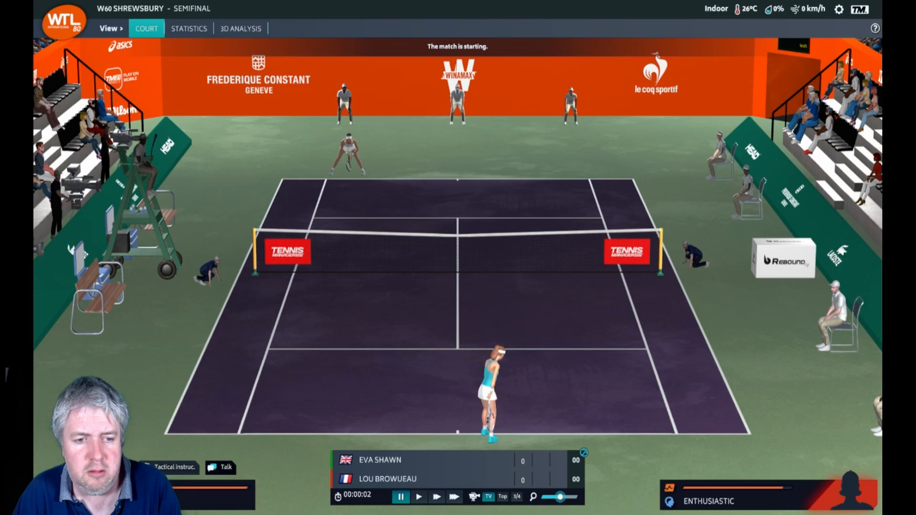
Review Eva Shawn's game plan choices and close them unchanged, keeping Varied play.
left_click(175, 468)
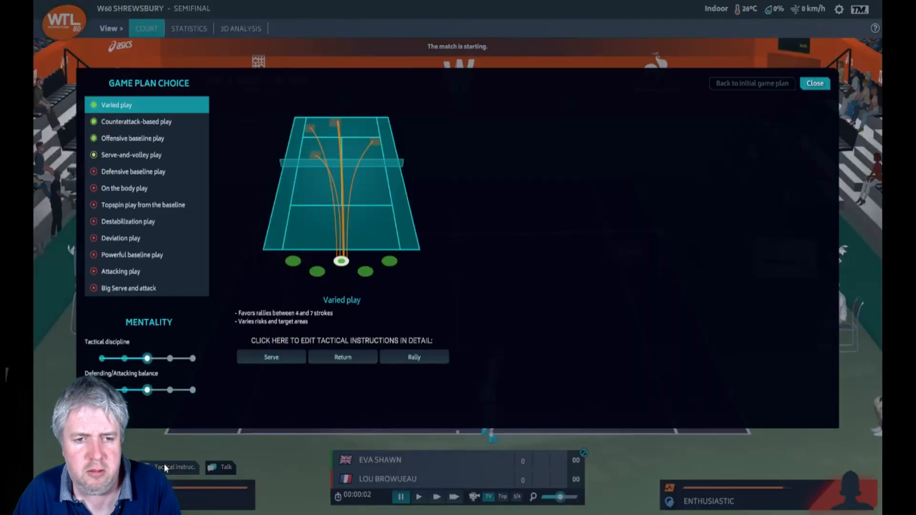
mouse_move(548, 254)
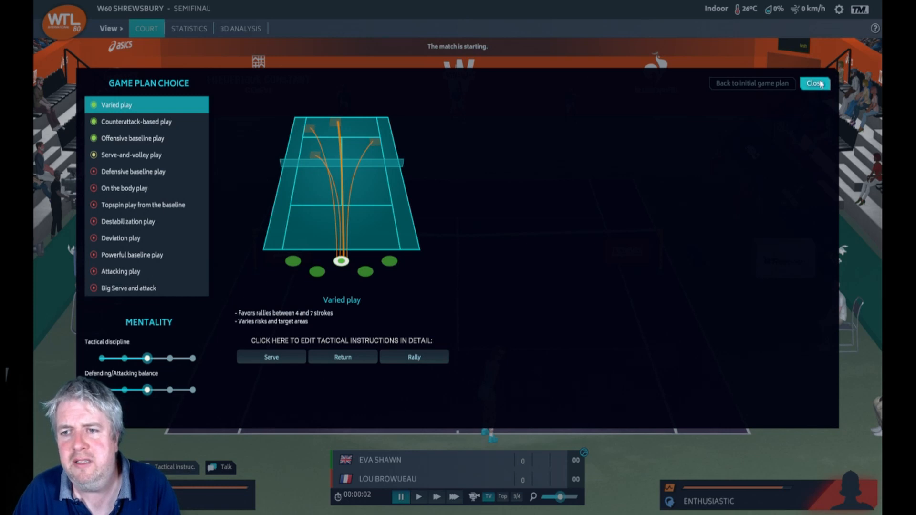
left_click(814, 83)
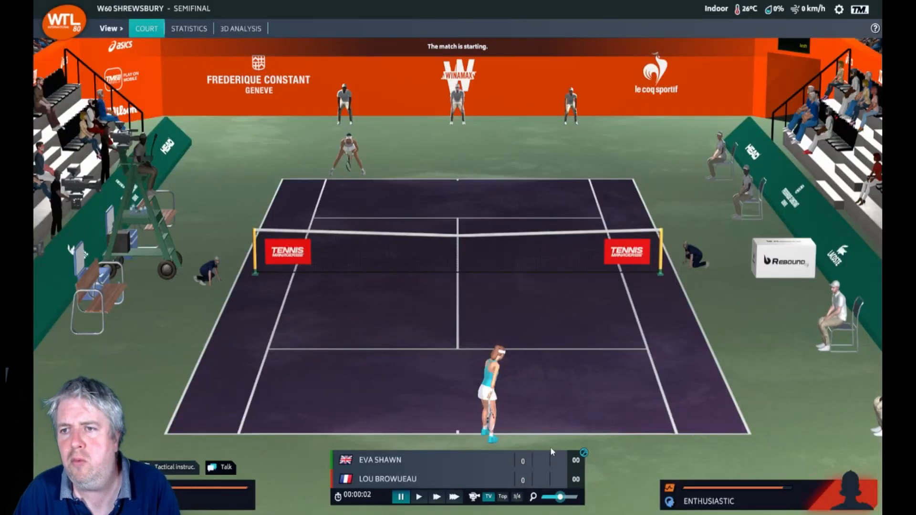
mouse_move(500, 385)
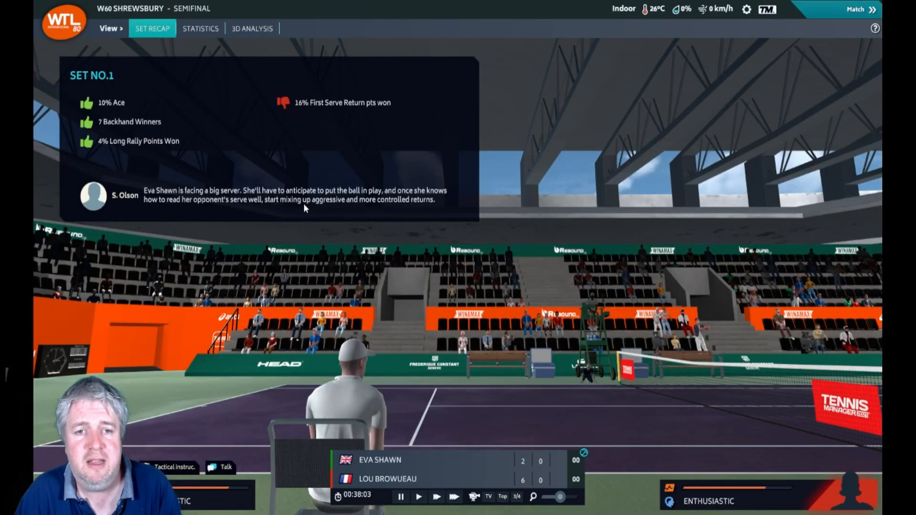
left_click(174, 466)
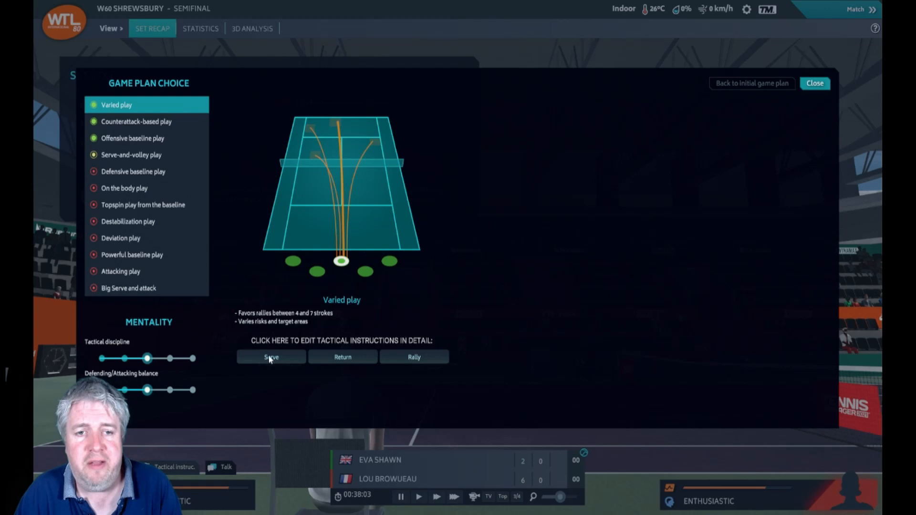
left_click(342, 357)
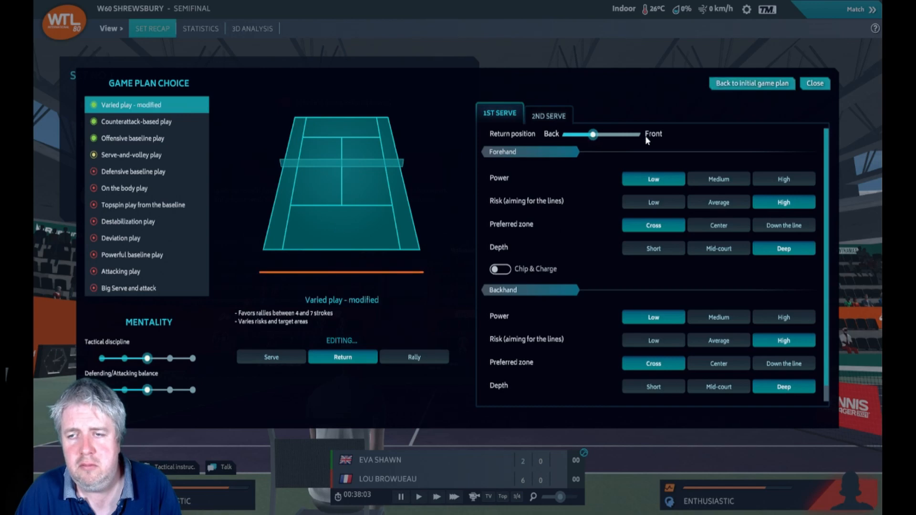
left_click(814, 83)
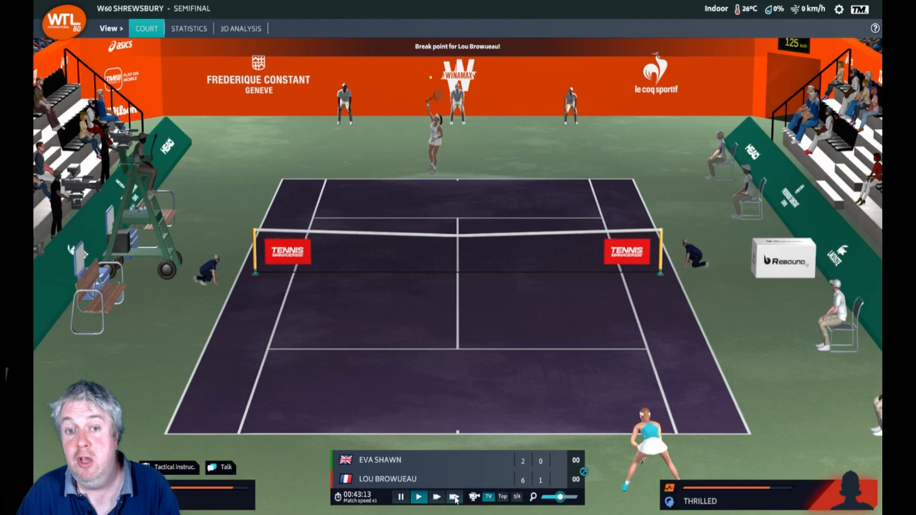
Fast-forward the semifinal until Lou Browueau wins 6-2, 7-6, then move on.
left_click(455, 497)
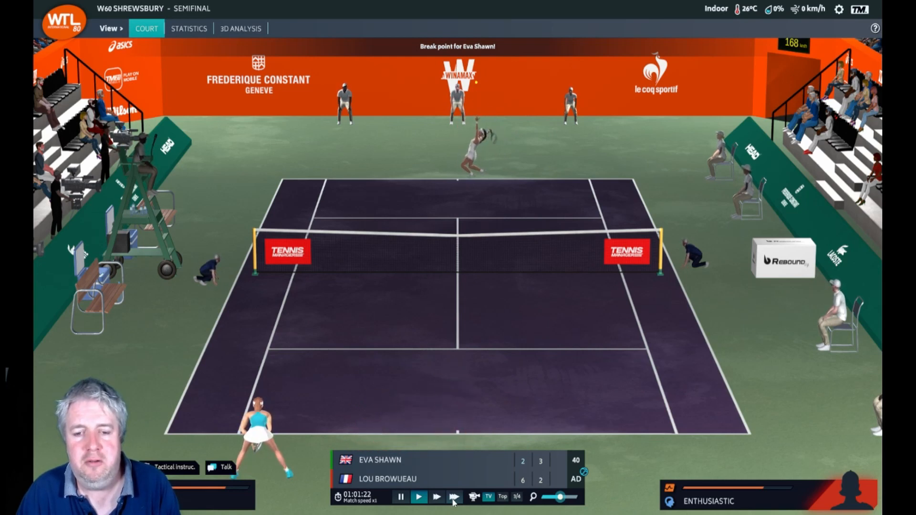
left_click(454, 497)
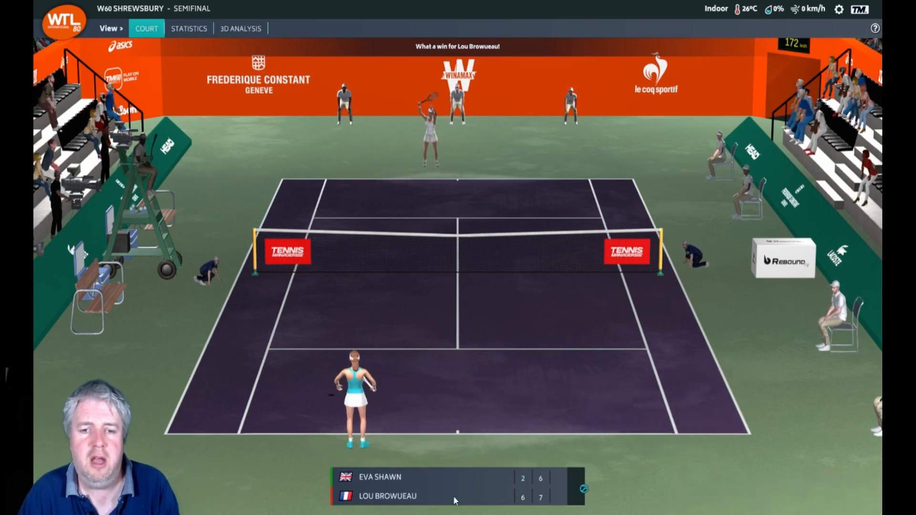
left_click(147, 28)
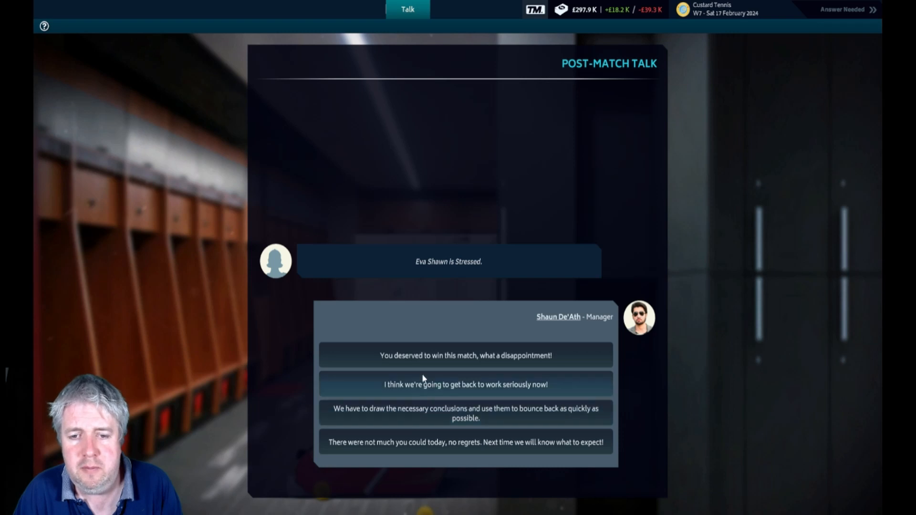
mouse_move(395, 444)
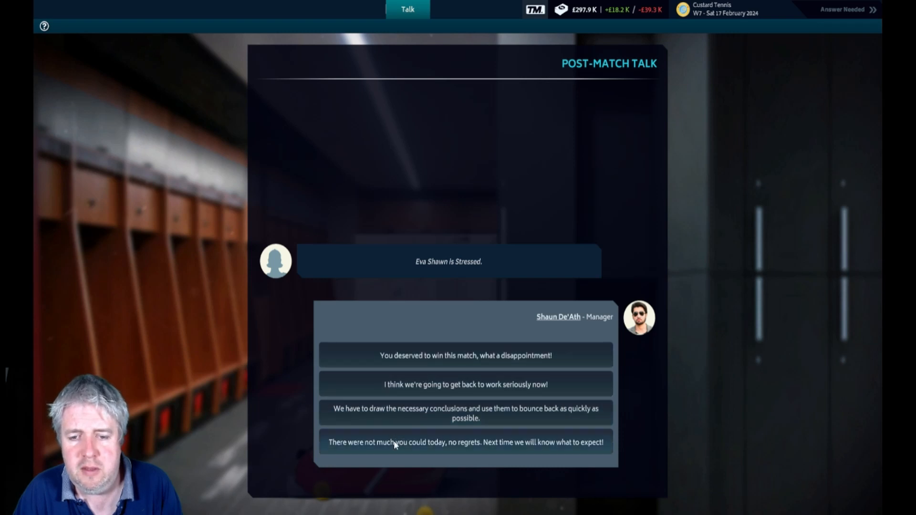
Reply 'There were not much you could today, no regrets' to Eva Shawn and continue.
left_click(466, 443)
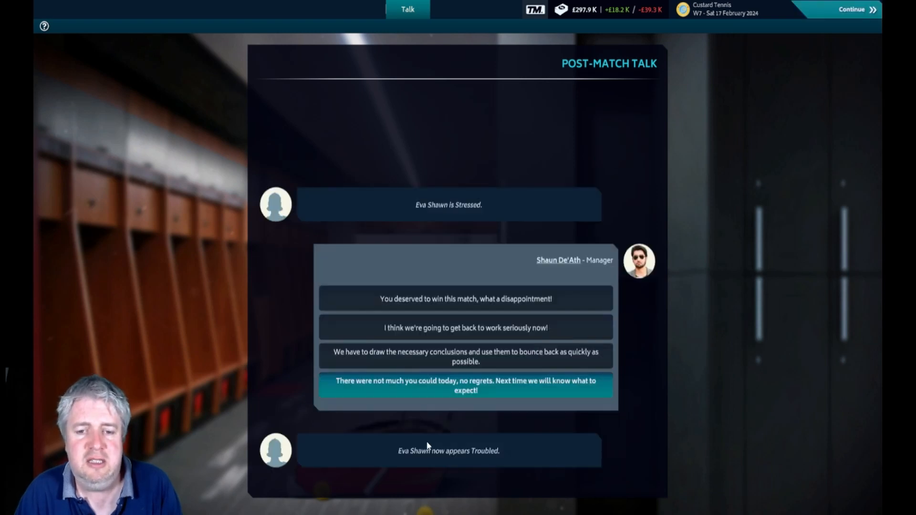
mouse_move(852, 10)
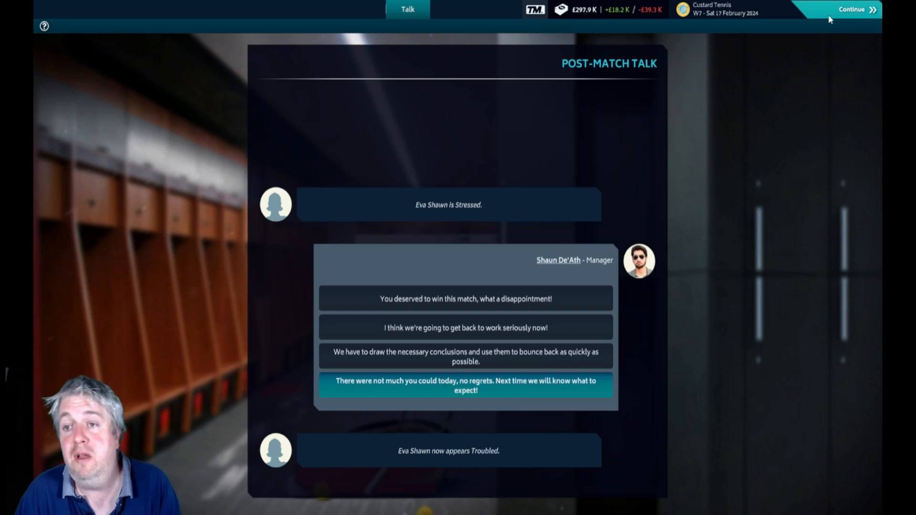
left_click(853, 10)
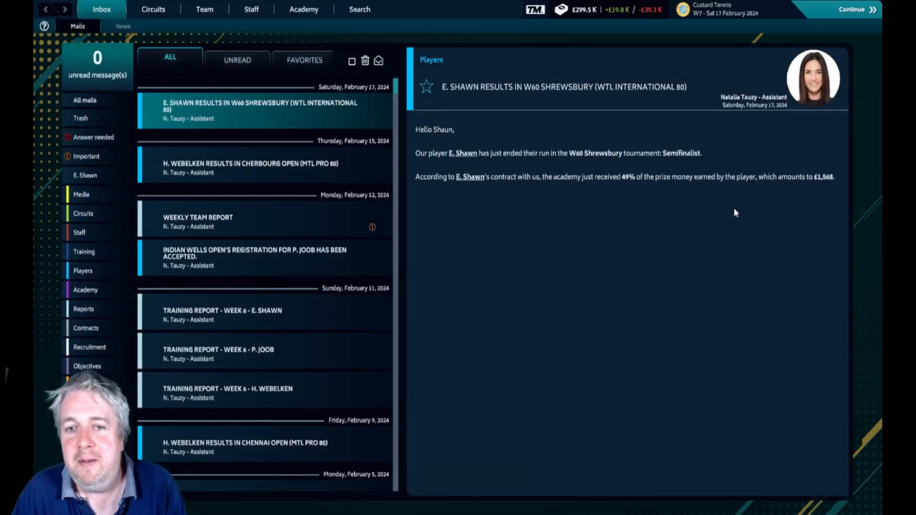
mouse_move(817, 169)
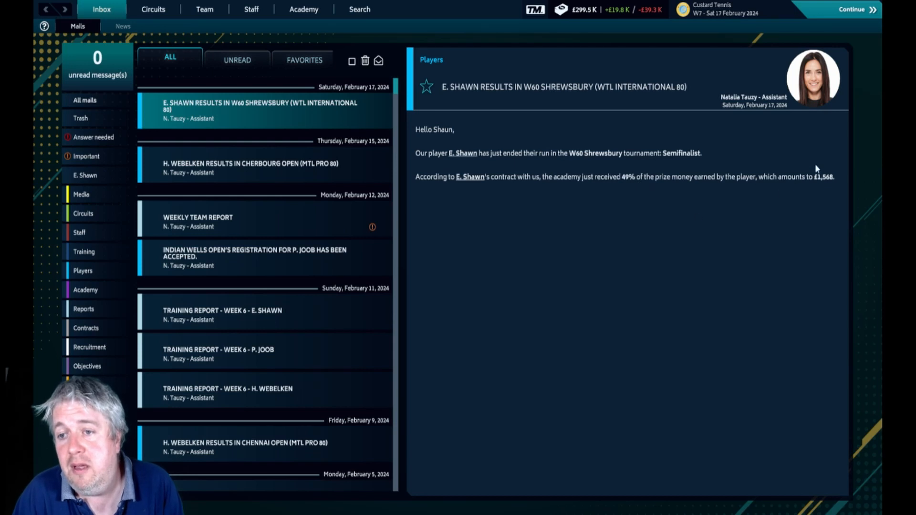
mouse_move(762, 190)
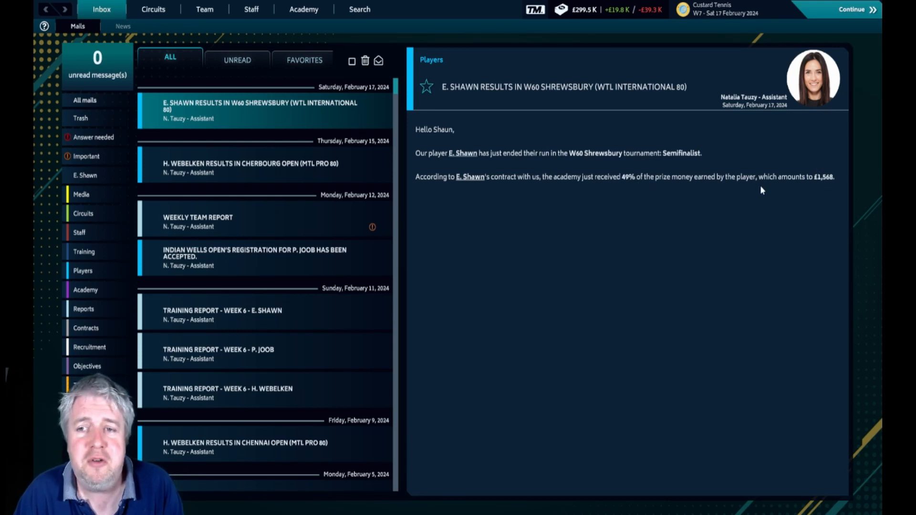
mouse_move(705, 154)
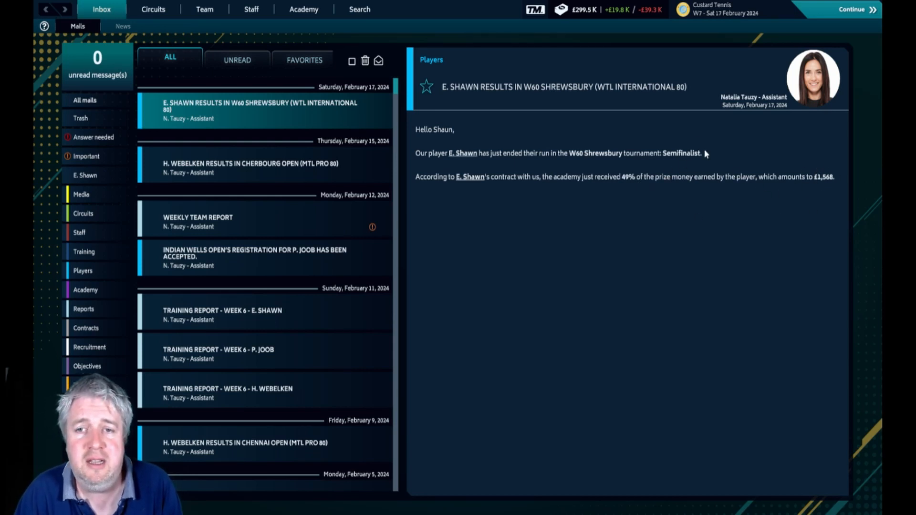
mouse_move(551, 139)
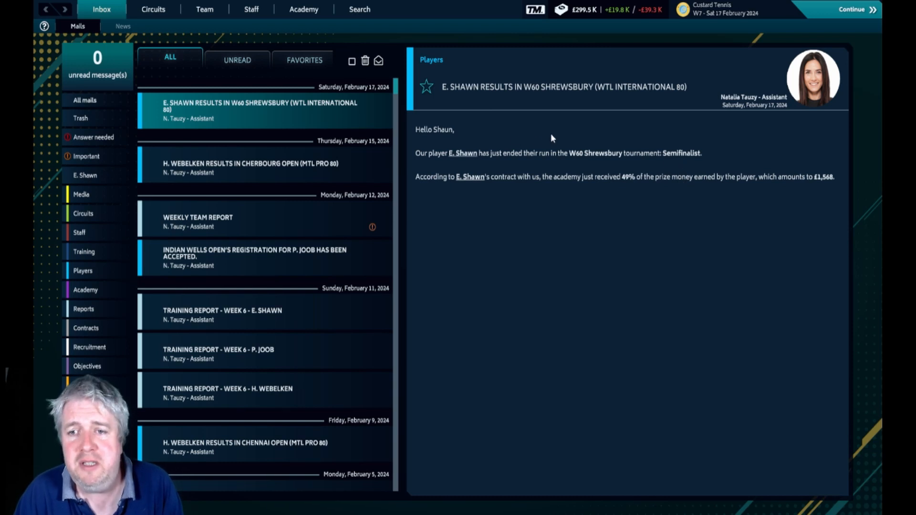
left_click(303, 9)
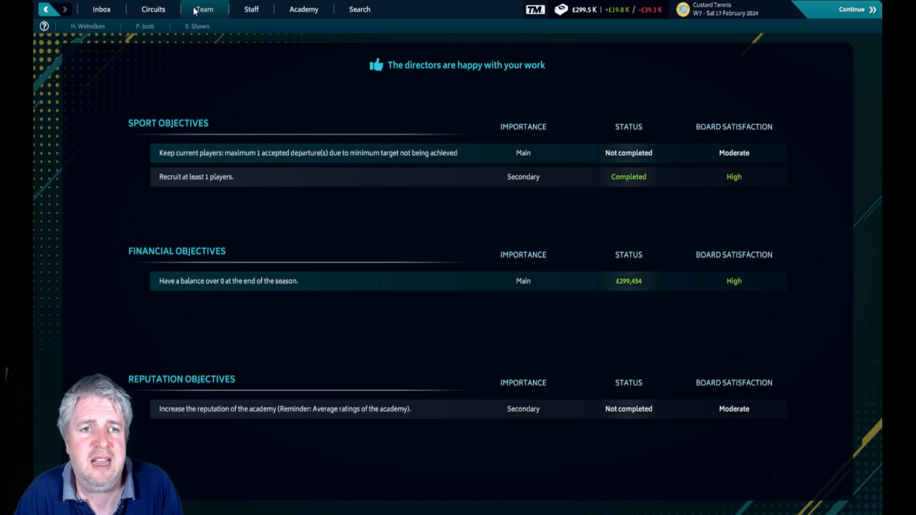
left_click(196, 26)
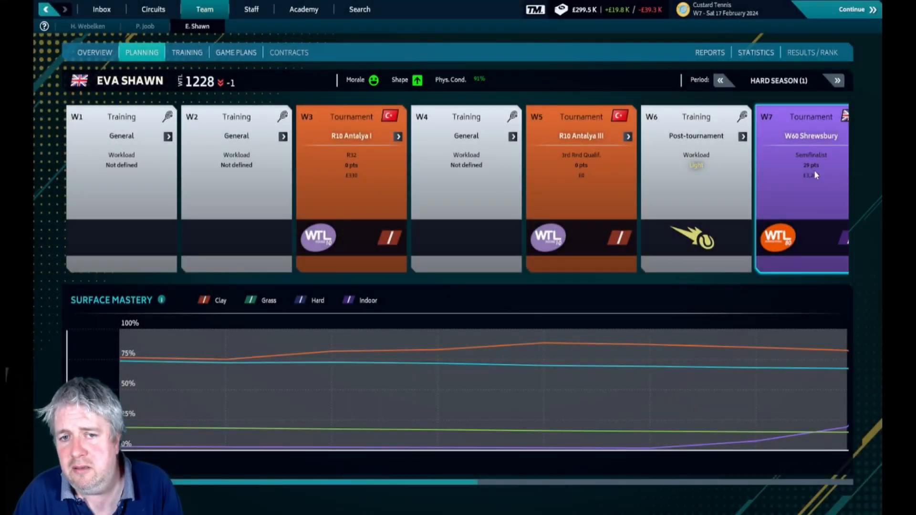
mouse_move(439, 97)
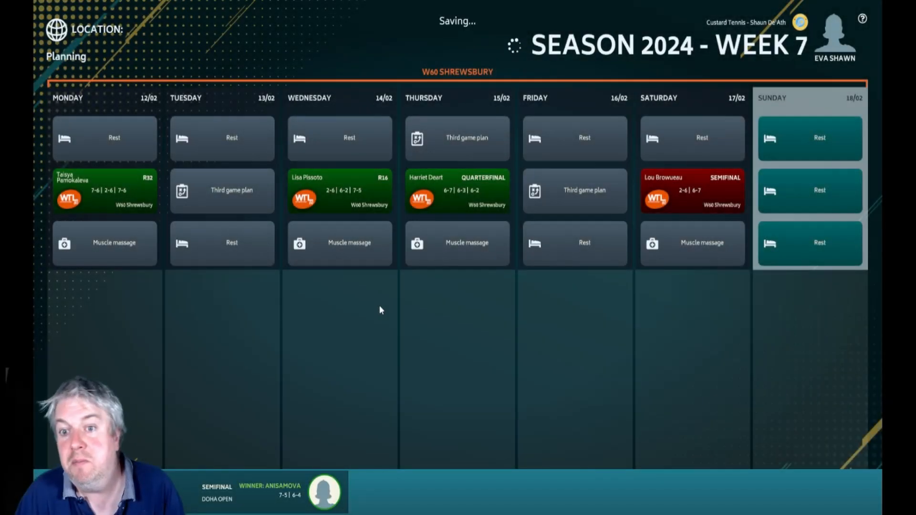
mouse_move(395, 368)
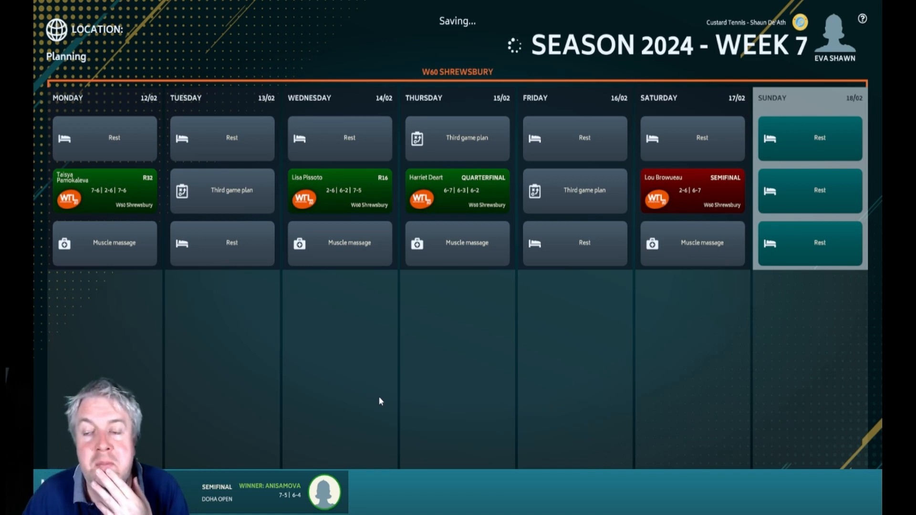
mouse_move(409, 409)
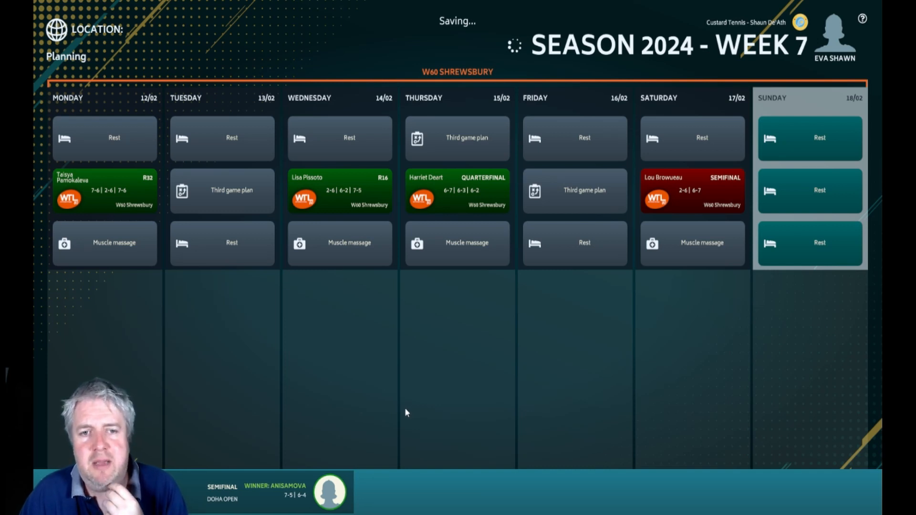
mouse_move(404, 413)
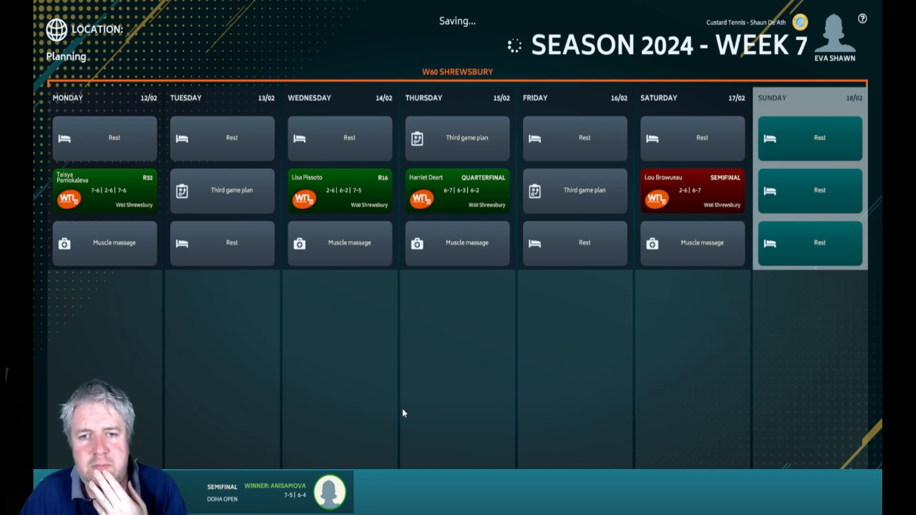
mouse_move(410, 385)
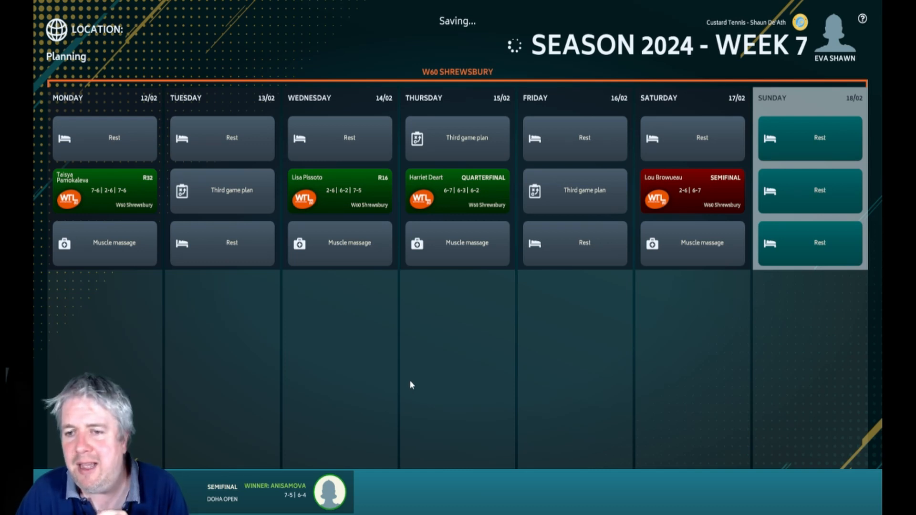
mouse_move(383, 342)
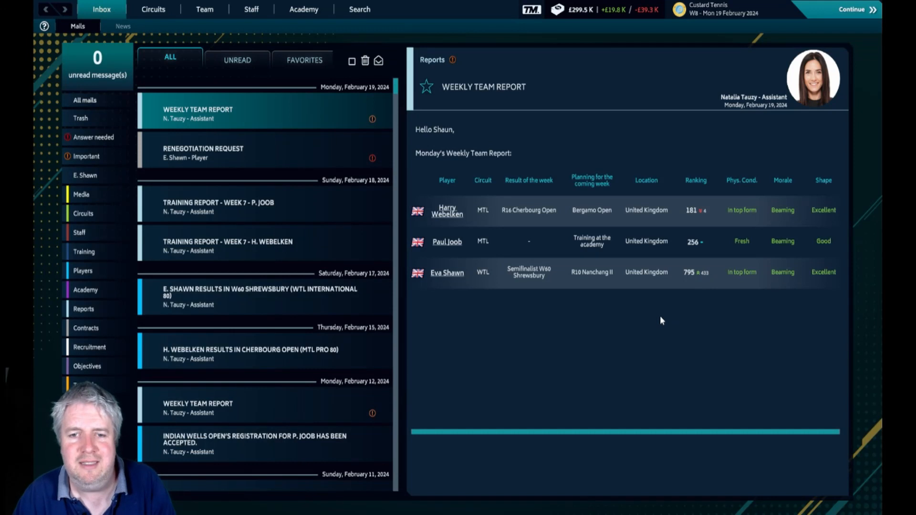
mouse_move(687, 289)
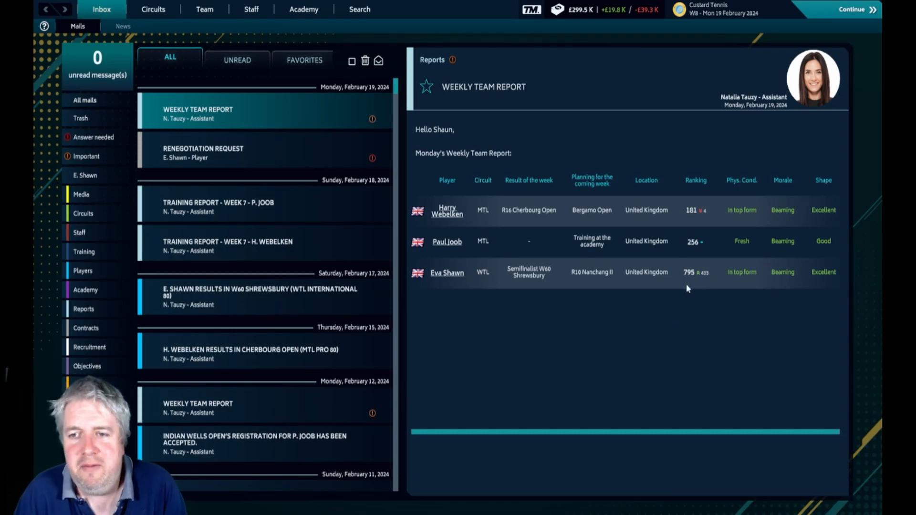
mouse_move(690, 286)
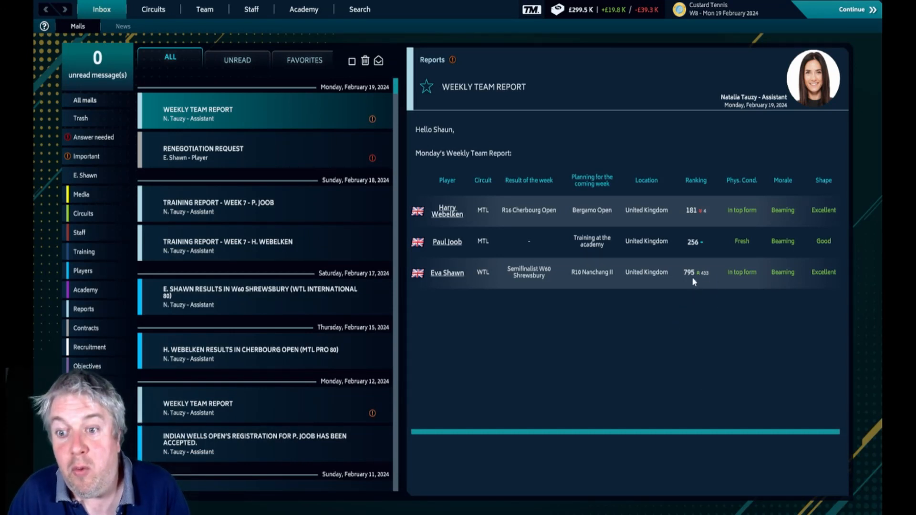
mouse_move(703, 279)
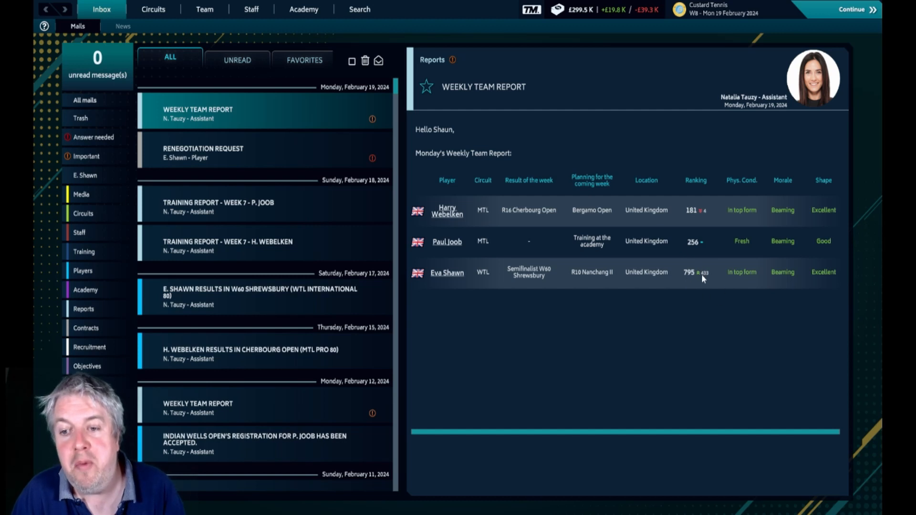
mouse_move(694, 294)
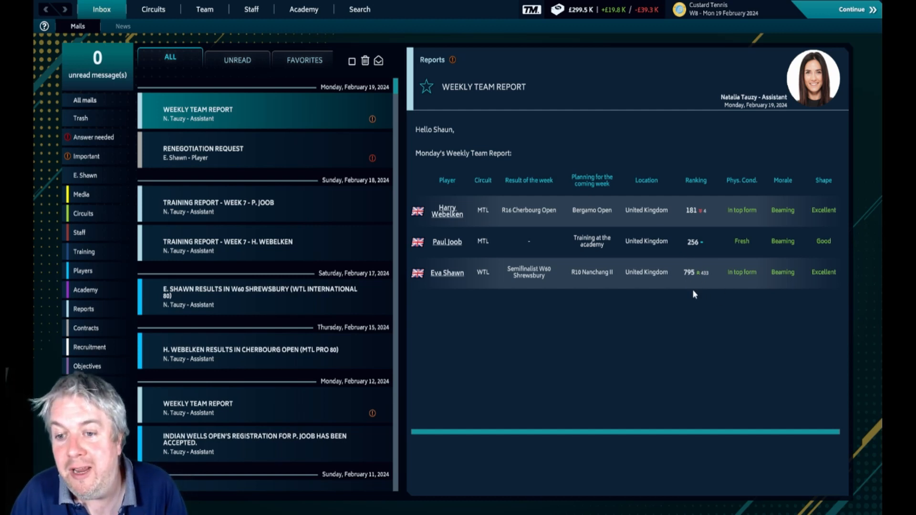
mouse_move(695, 264)
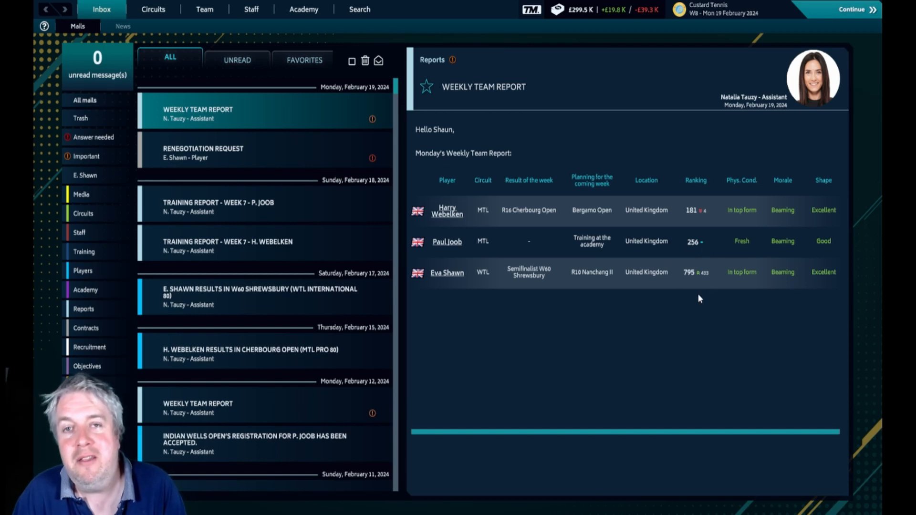
mouse_move(707, 264)
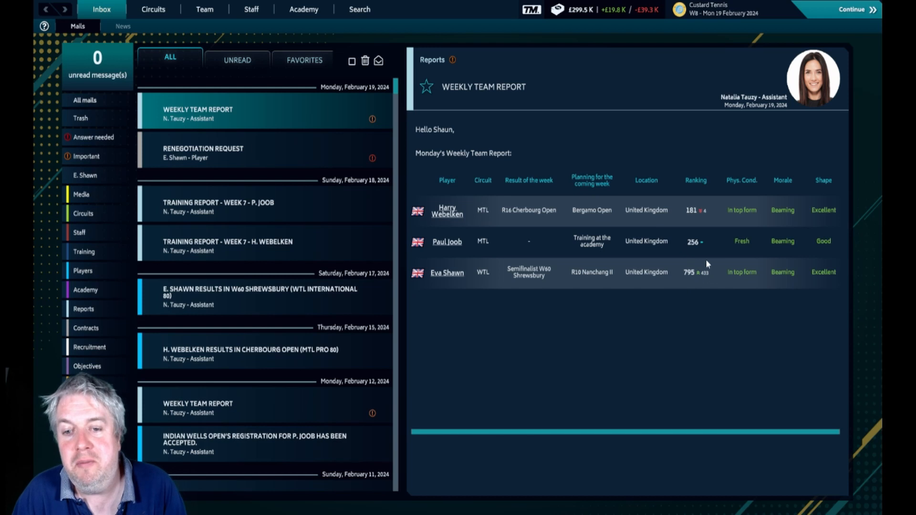